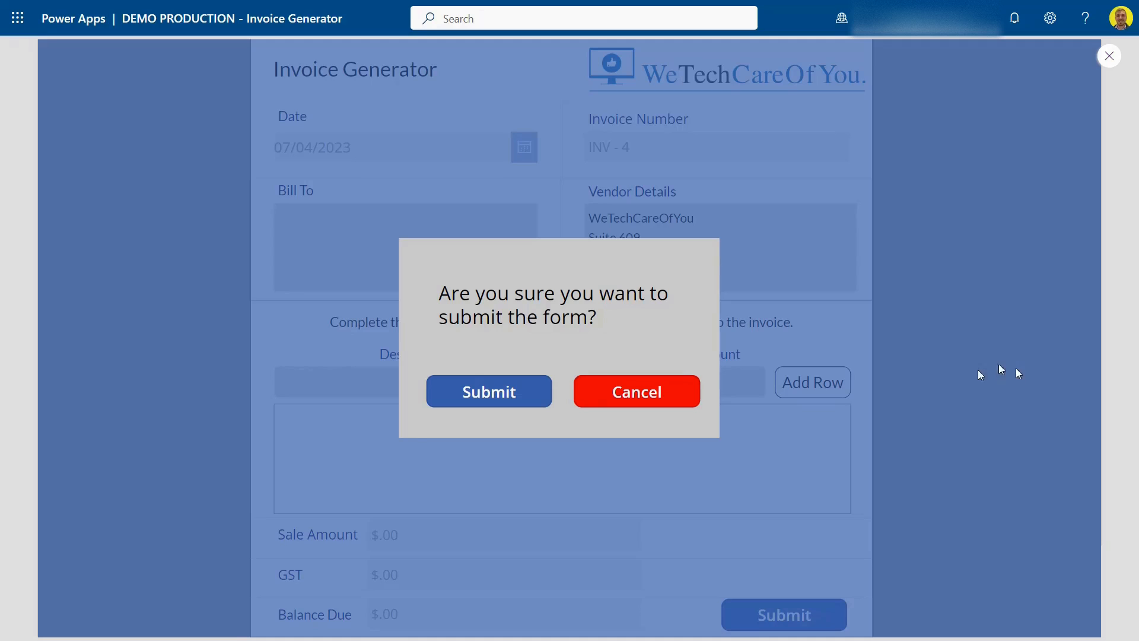
{"action": "mouse_move", "coordinate": [1003, 376]}
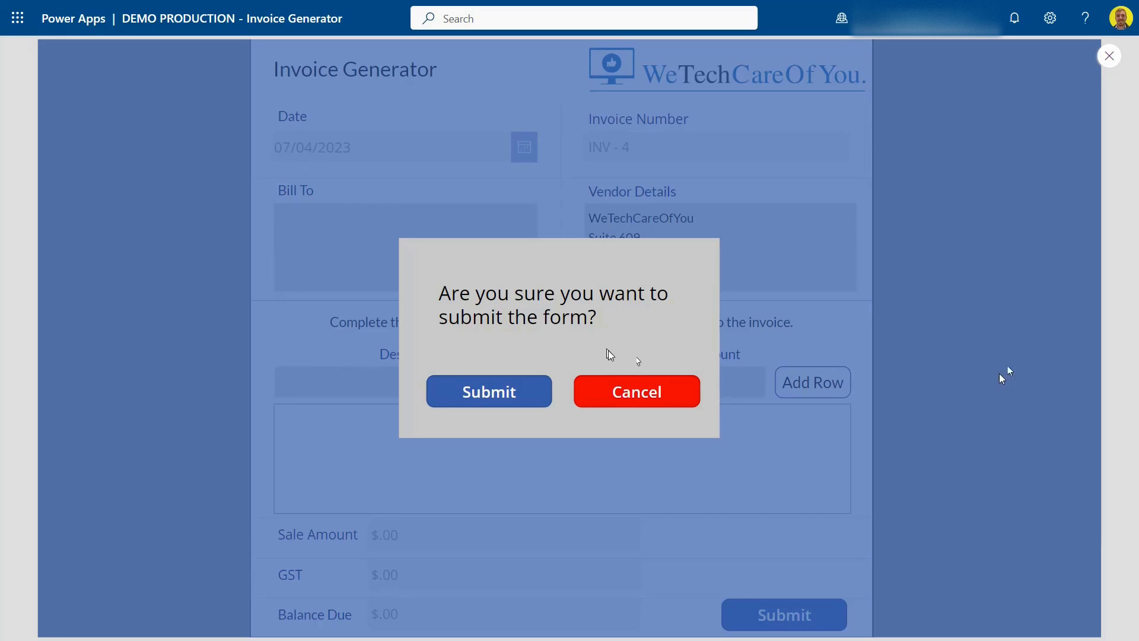
In preview, cancel the pop-up, resubmit to reopen it, then cancel again
{"action": "left_click", "coordinate": [635, 391]}
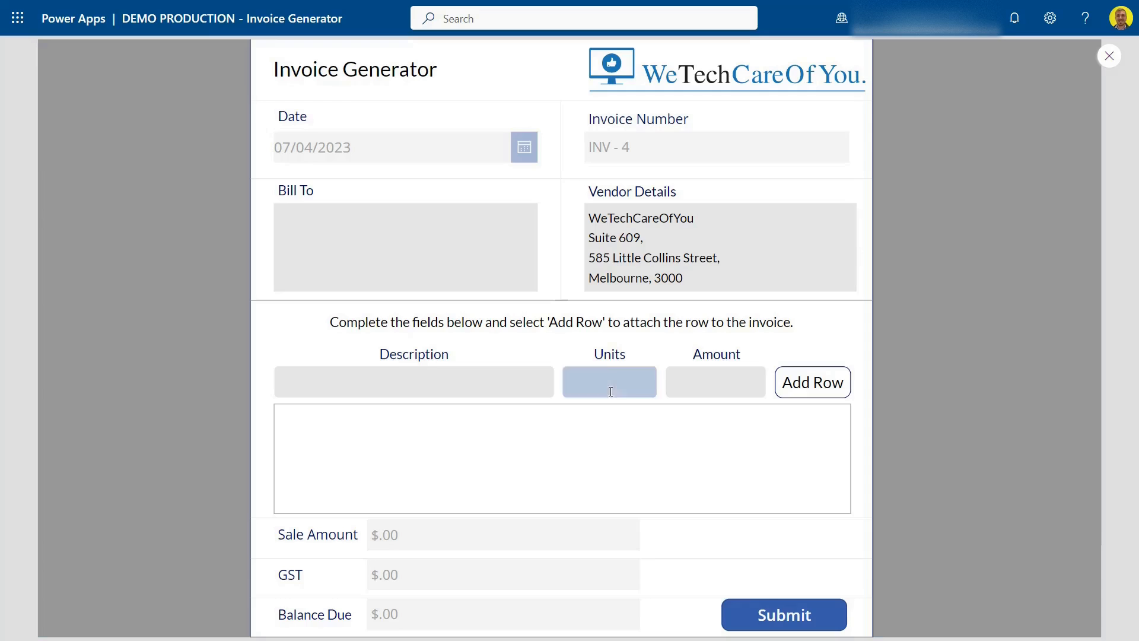
{"action": "left_click", "coordinate": [783, 614]}
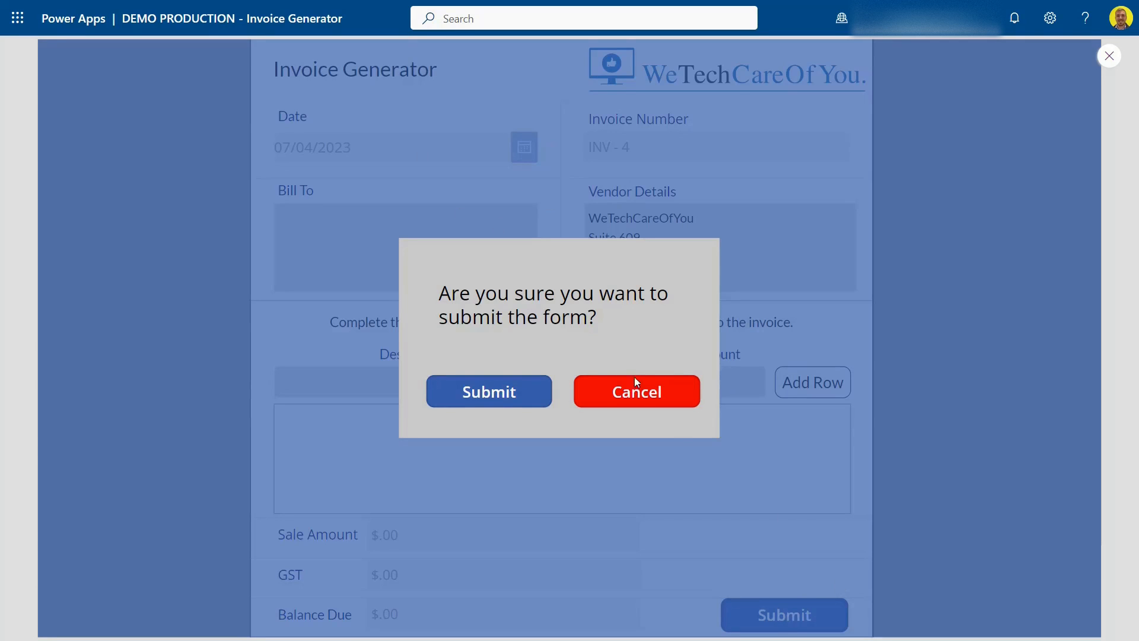
{"action": "left_click", "coordinate": [635, 391]}
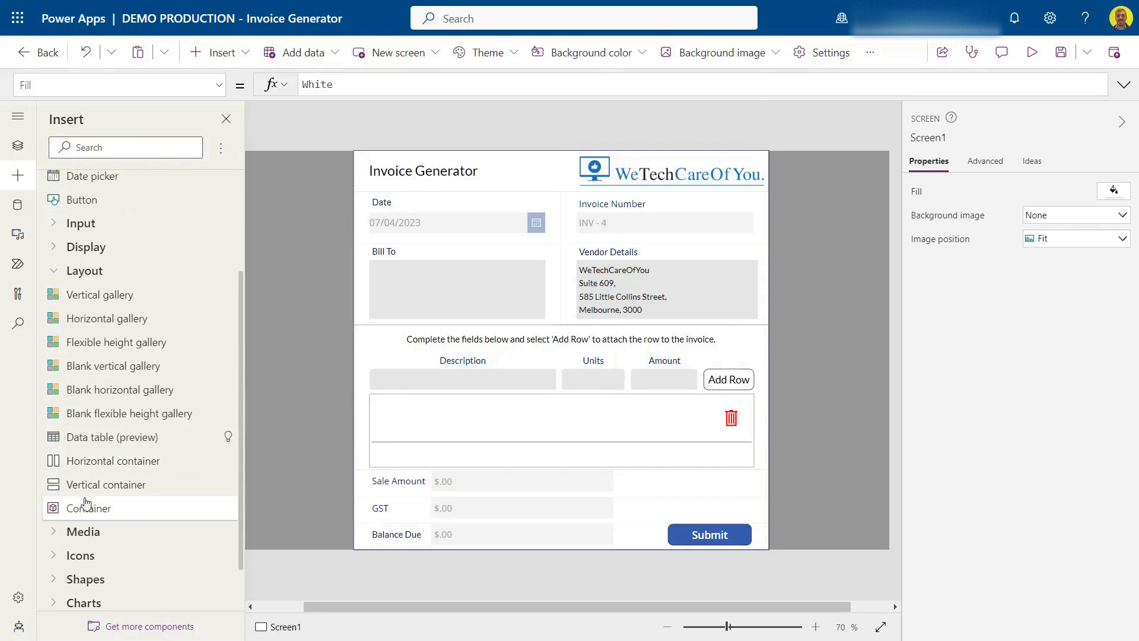
Insert a container and stretch it over most of the invoice screen
{"action": "left_click", "coordinate": [90, 508]}
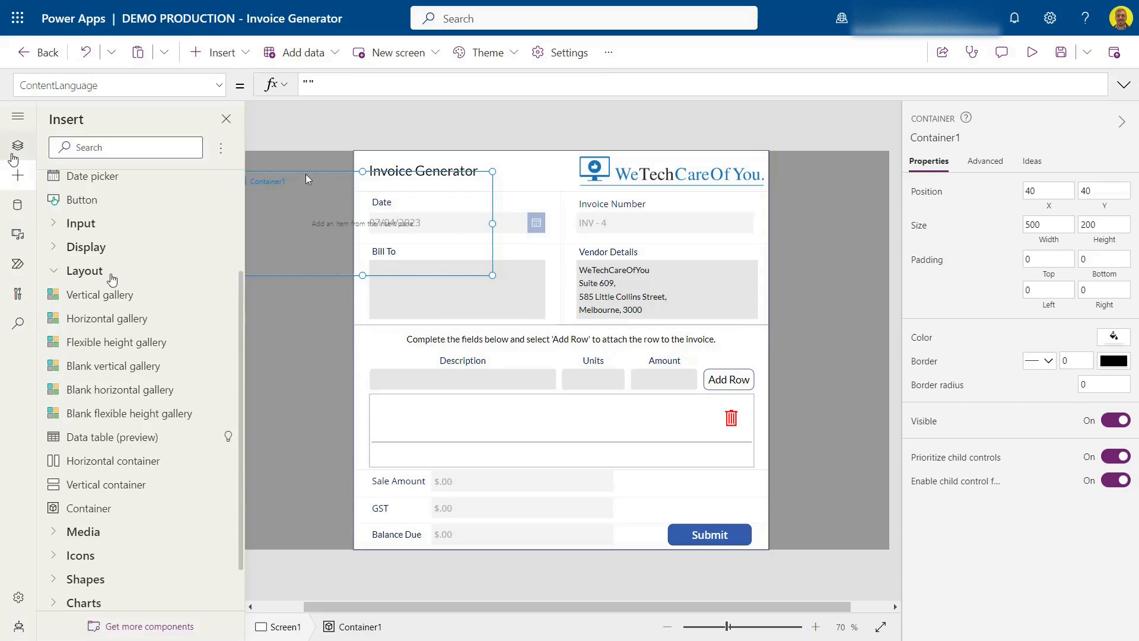
{"action": "left_click", "coordinate": [17, 145]}
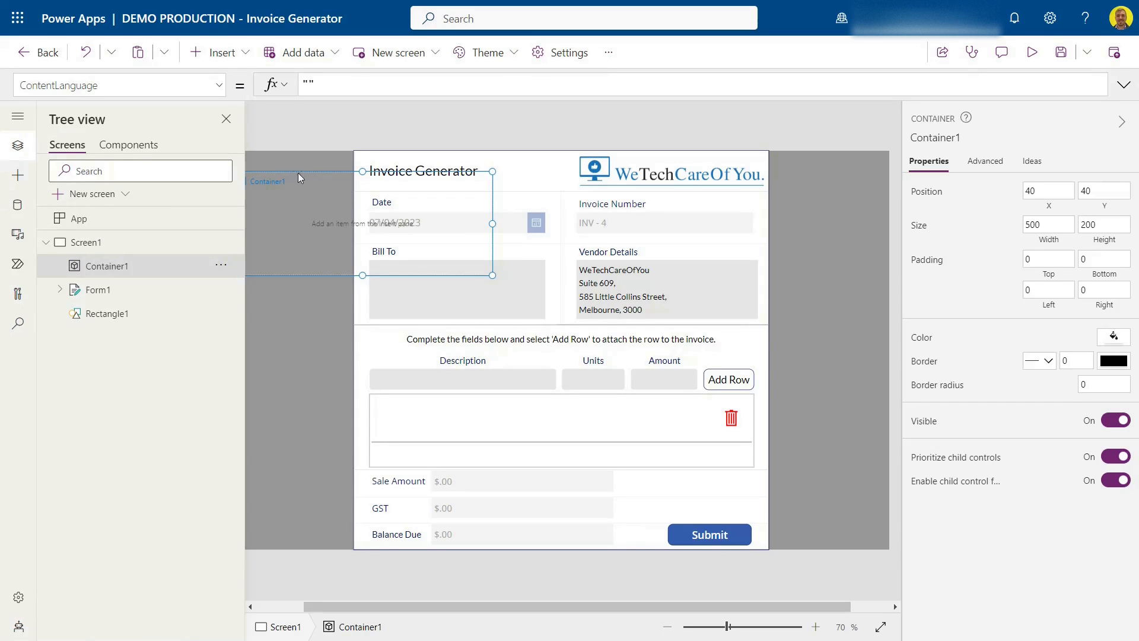
{"action": "left_click_drag", "start_coordinate": [493, 275], "coordinate": [810, 539]}
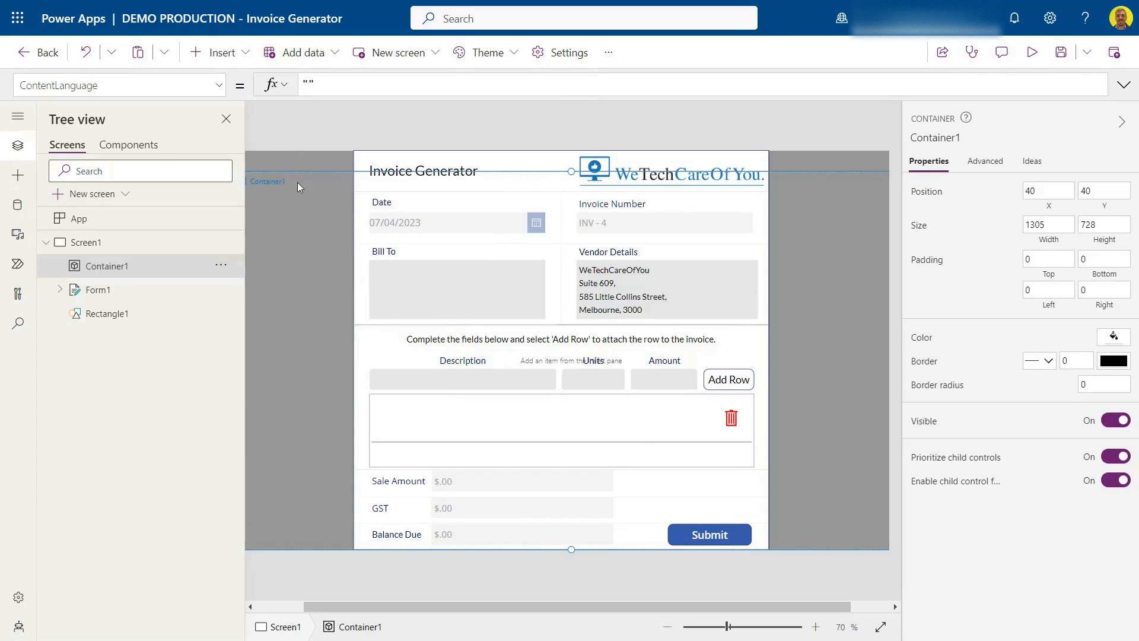
{"action": "mouse_move", "coordinate": [217, 88]}
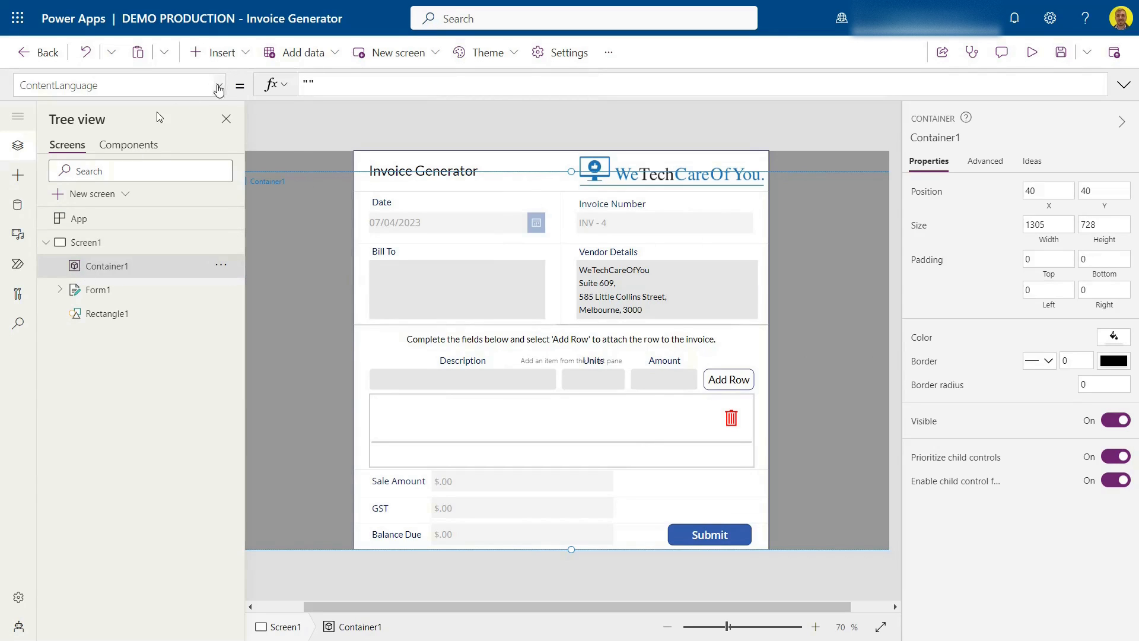
Set the container's Height to Parent.Height, Width to Parent.Width, and X to 0
{"action": "left_click", "coordinate": [120, 85]}
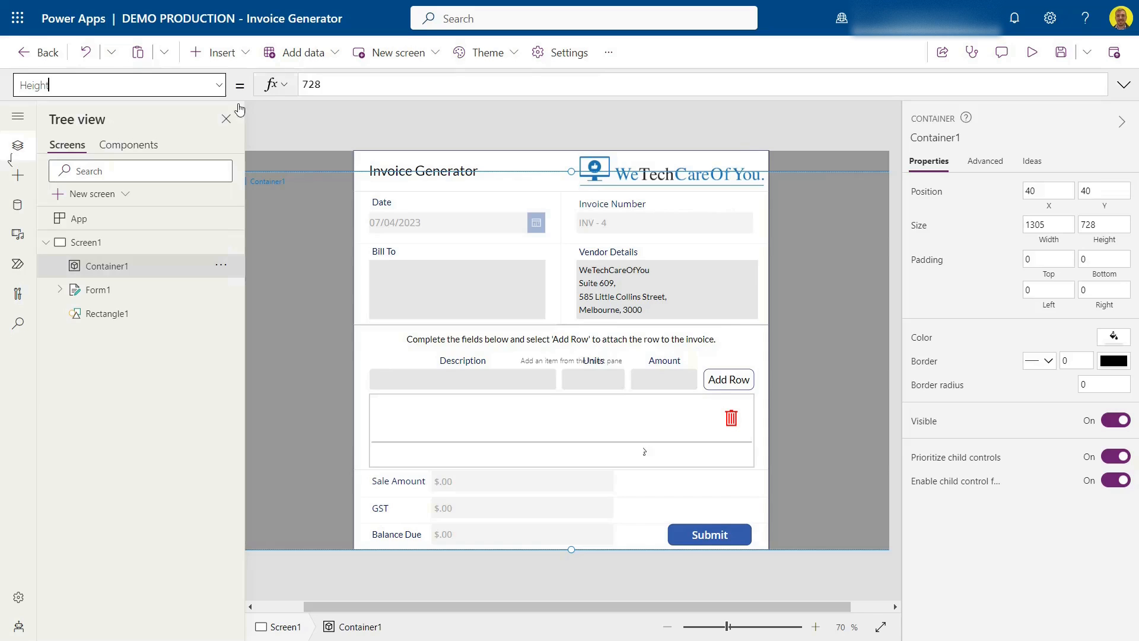
{"action": "type", "text": "Parent"}
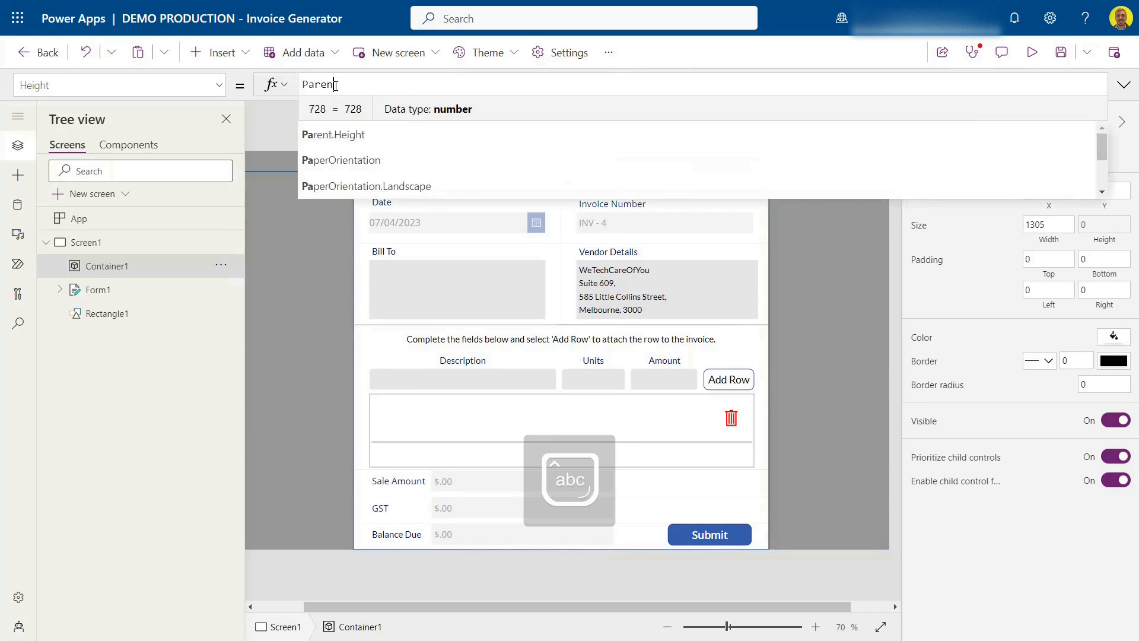
{"action": "left_click", "coordinate": [333, 135]}
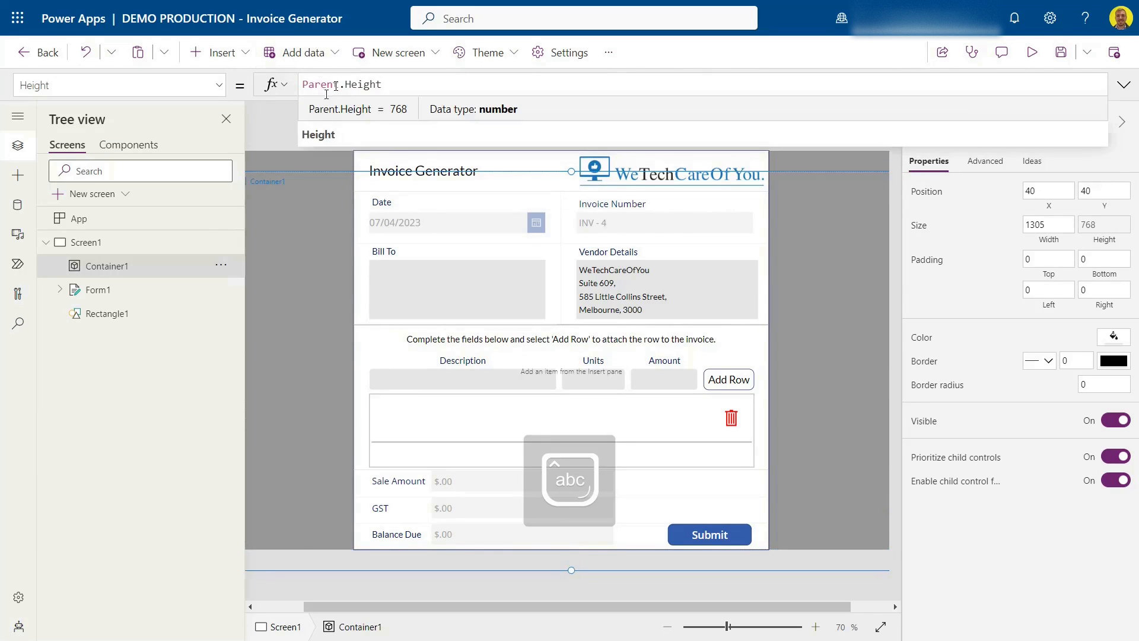
{"action": "left_click", "coordinate": [217, 86]}
{"action": "type", "text": "Width"}
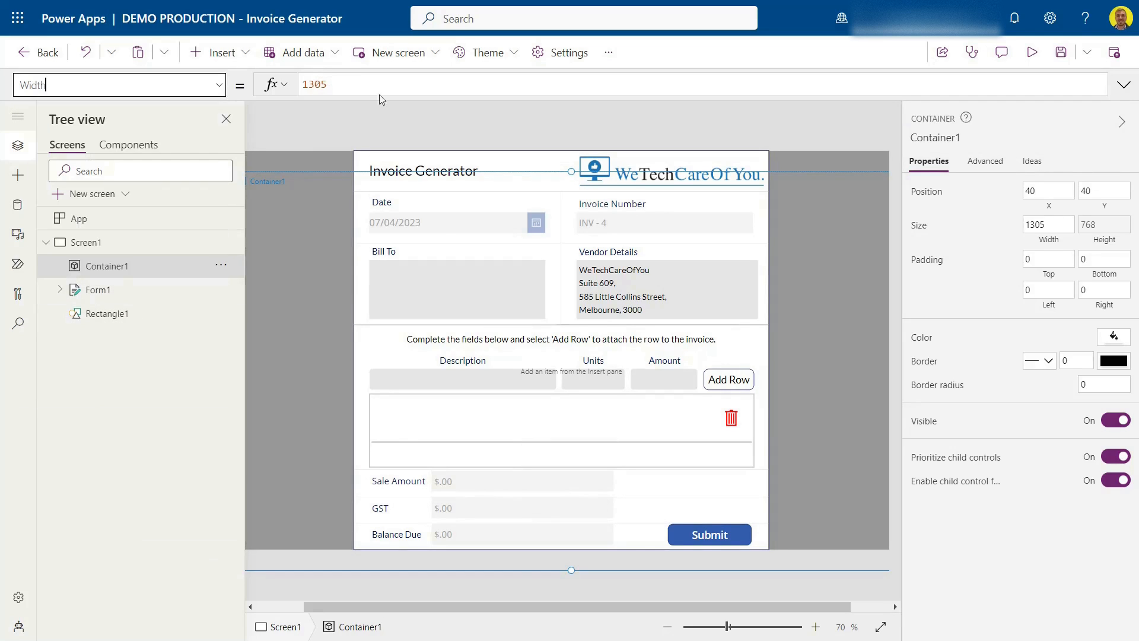
{"action": "type", "text": "Parent.Width"}
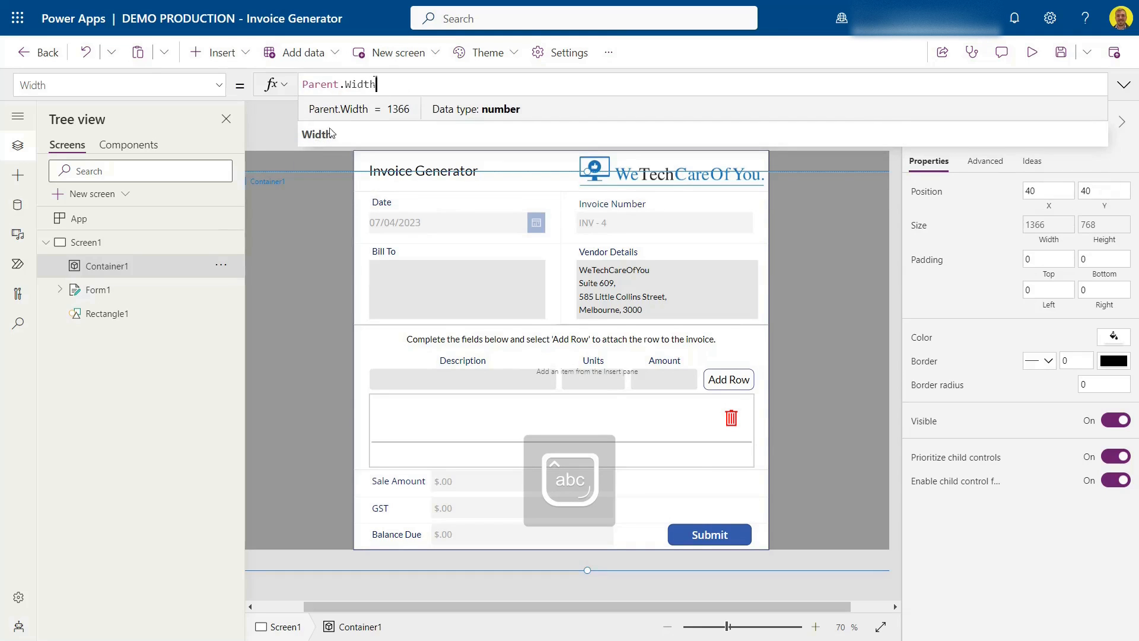
{"action": "left_click", "coordinate": [119, 85]}
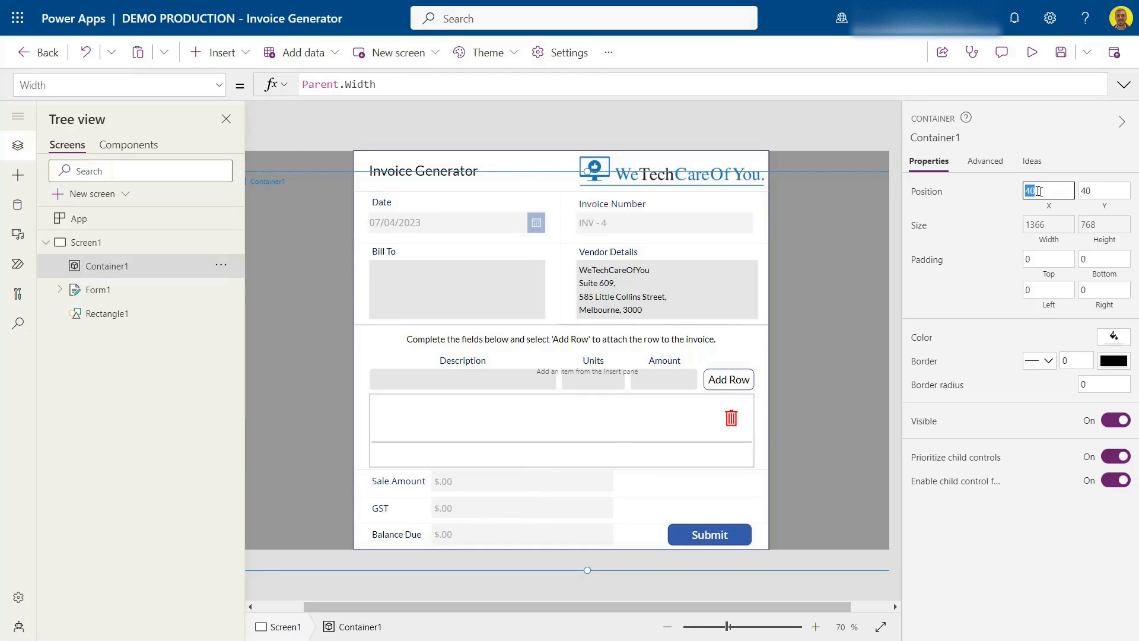
{"action": "type", "text": "0"}
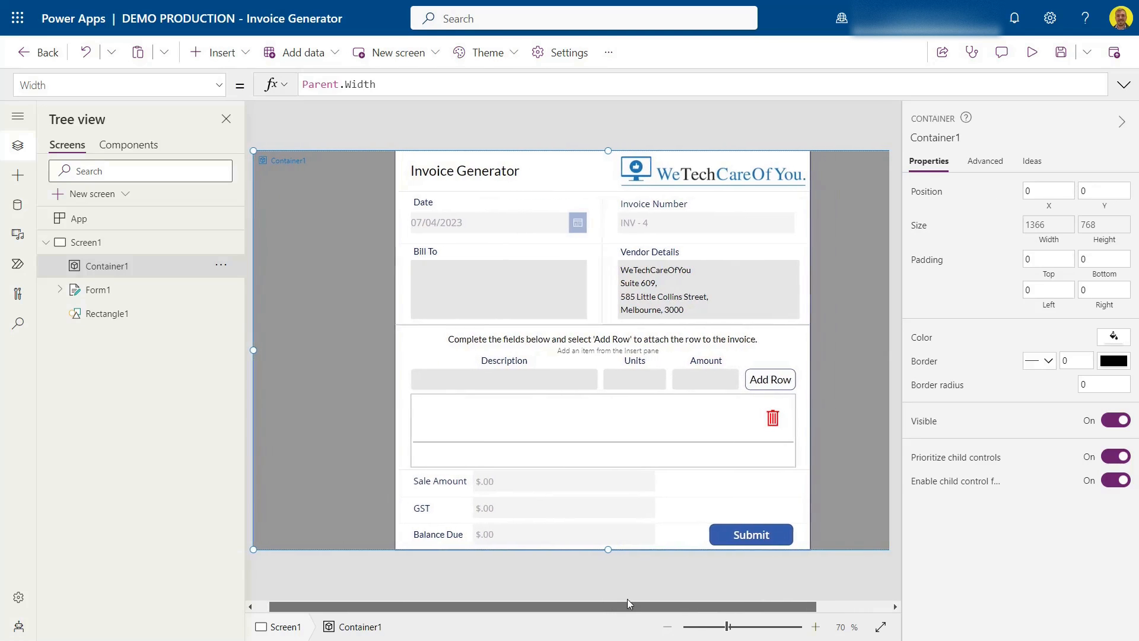
Add a rectangle in Container1 with Y 0, Height Parent.Height, Width Parent.Width
{"action": "left_click", "coordinate": [221, 52]}
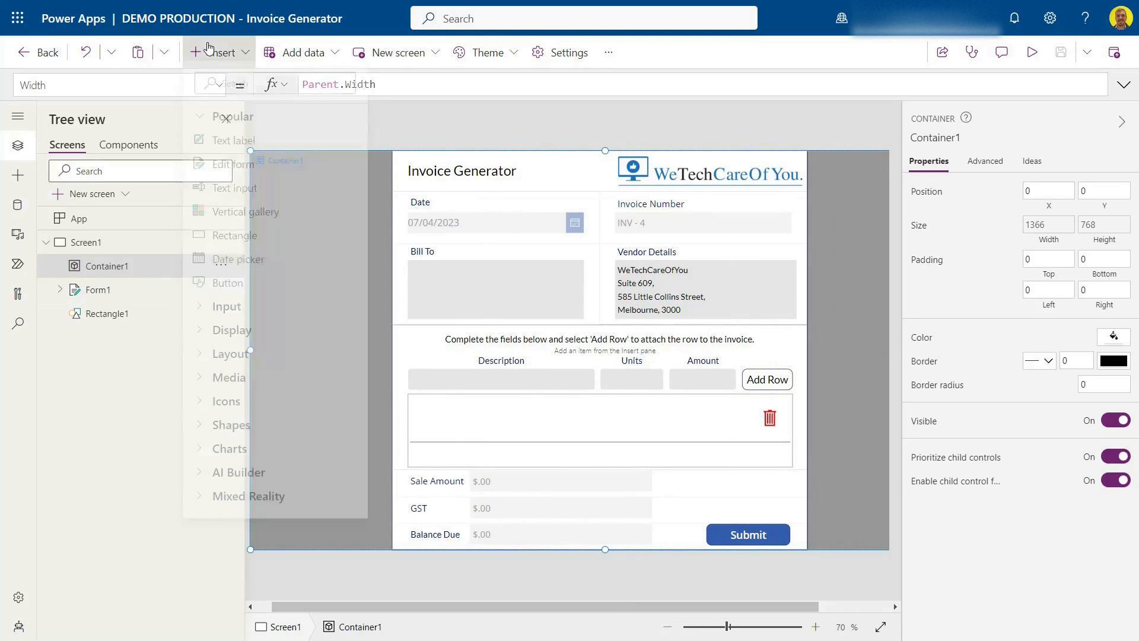
{"action": "type", "text": "red"}
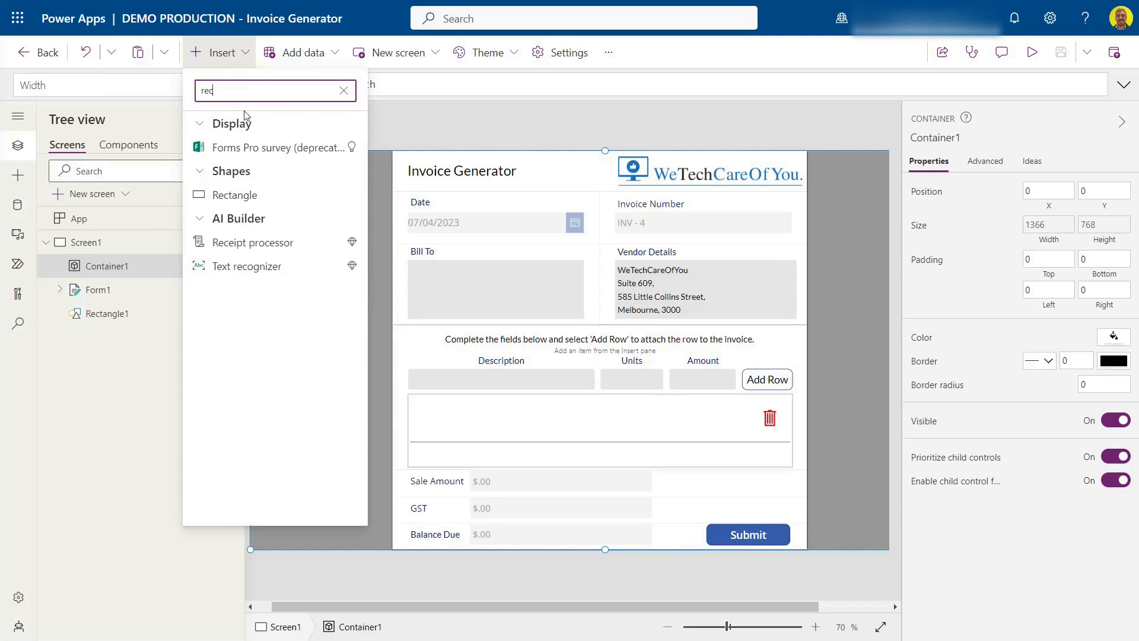
{"action": "left_click", "coordinate": [235, 194]}
{"action": "type", "text": "4"}
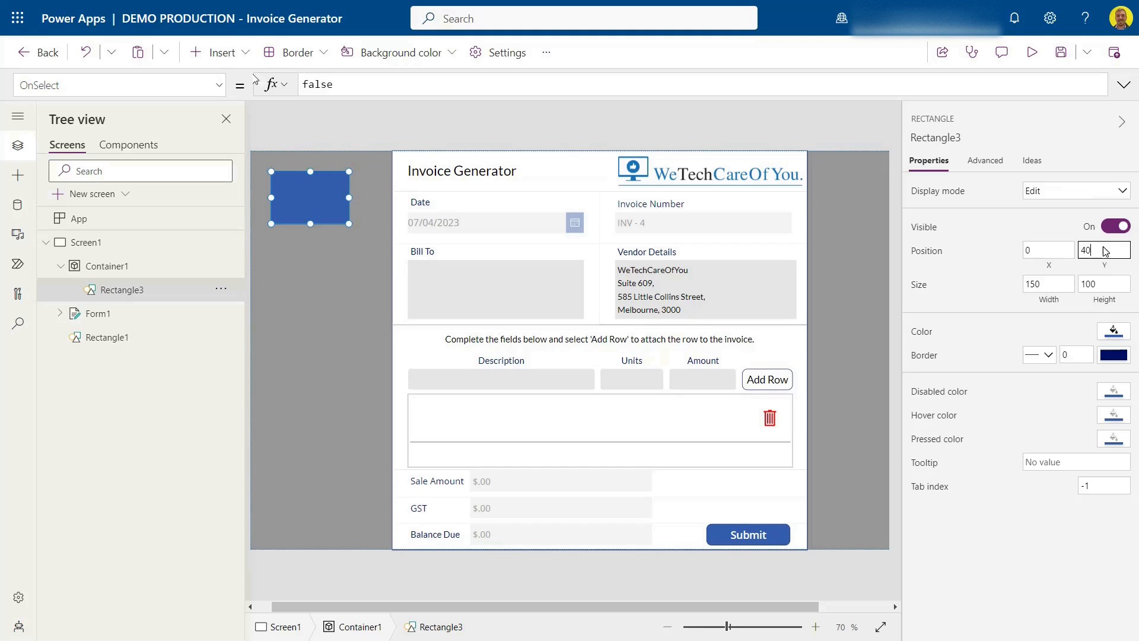
{"action": "type", "text": "0"}
{"action": "left_click", "coordinate": [120, 84]}
{"action": "type", "text": "Height"}
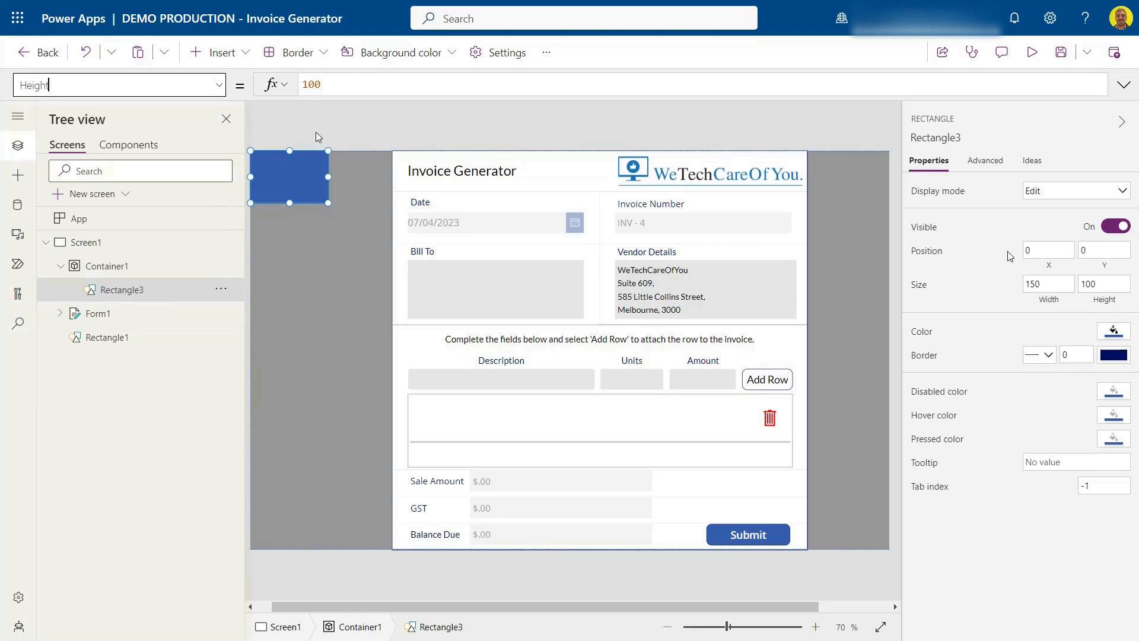
{"action": "type", "text": "Paren"}
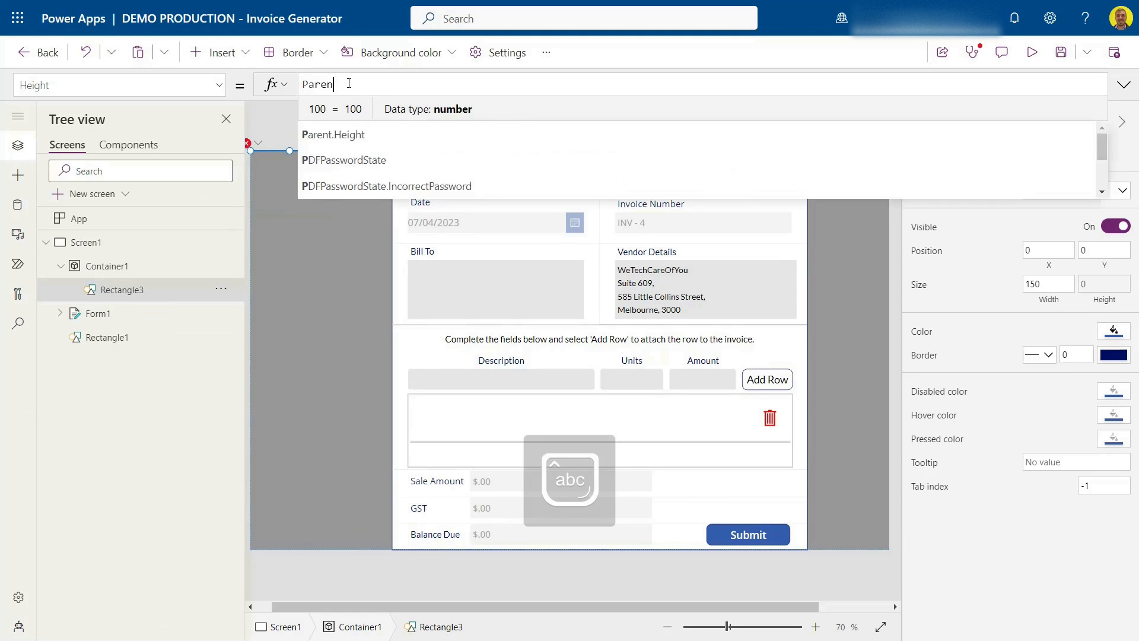
{"action": "left_click", "coordinate": [333, 135]}
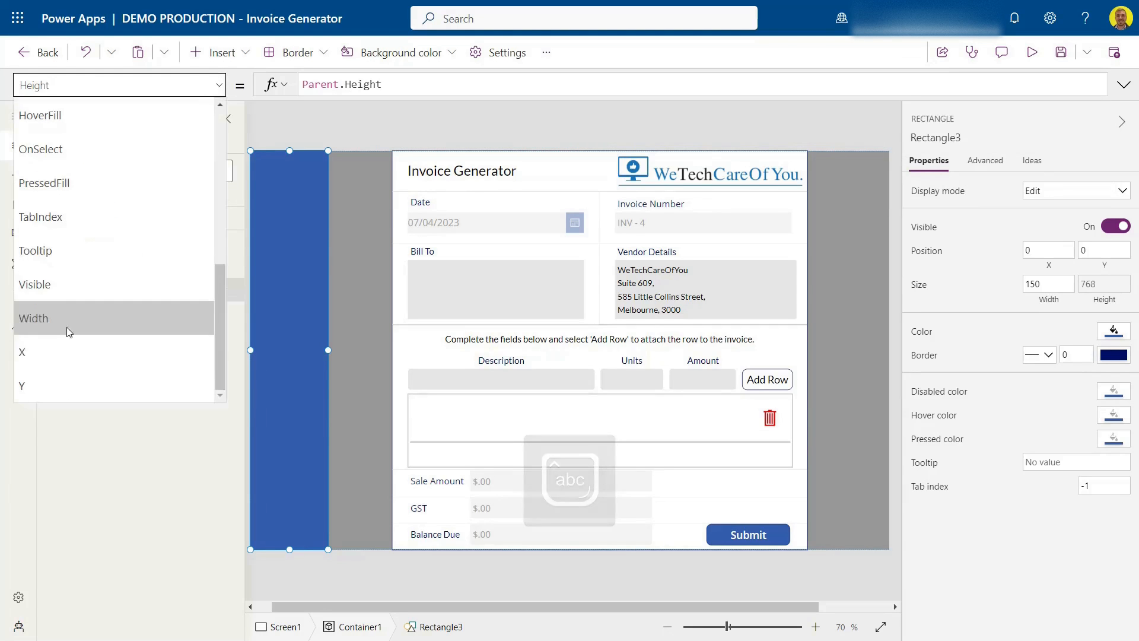
{"action": "left_click", "coordinate": [33, 318]}
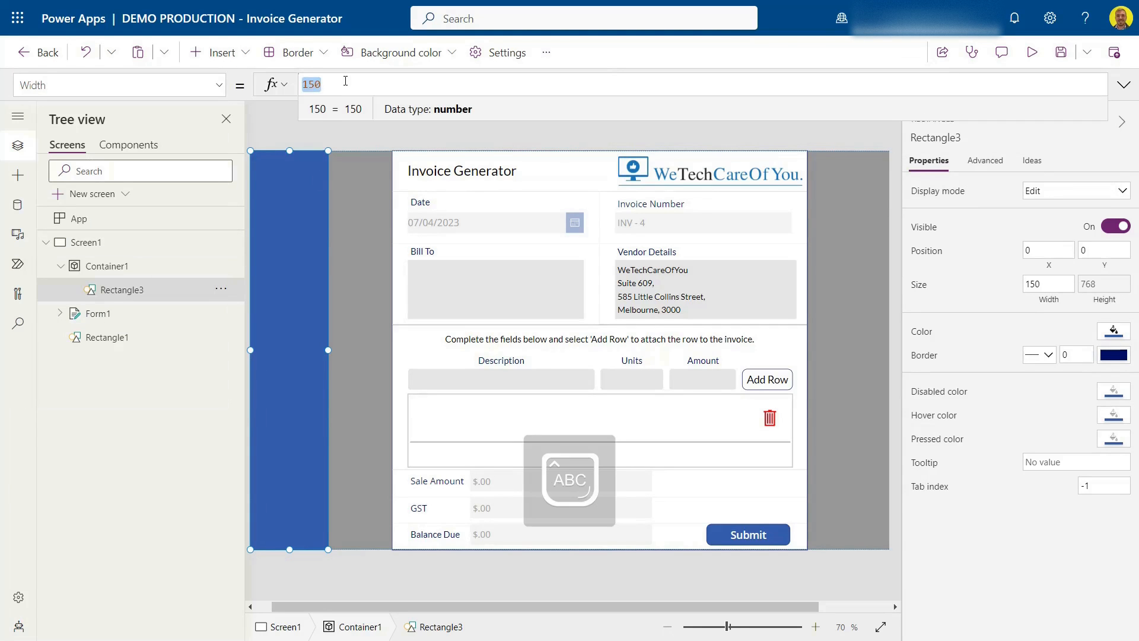
{"action": "type", "text": "Parent.Width"}
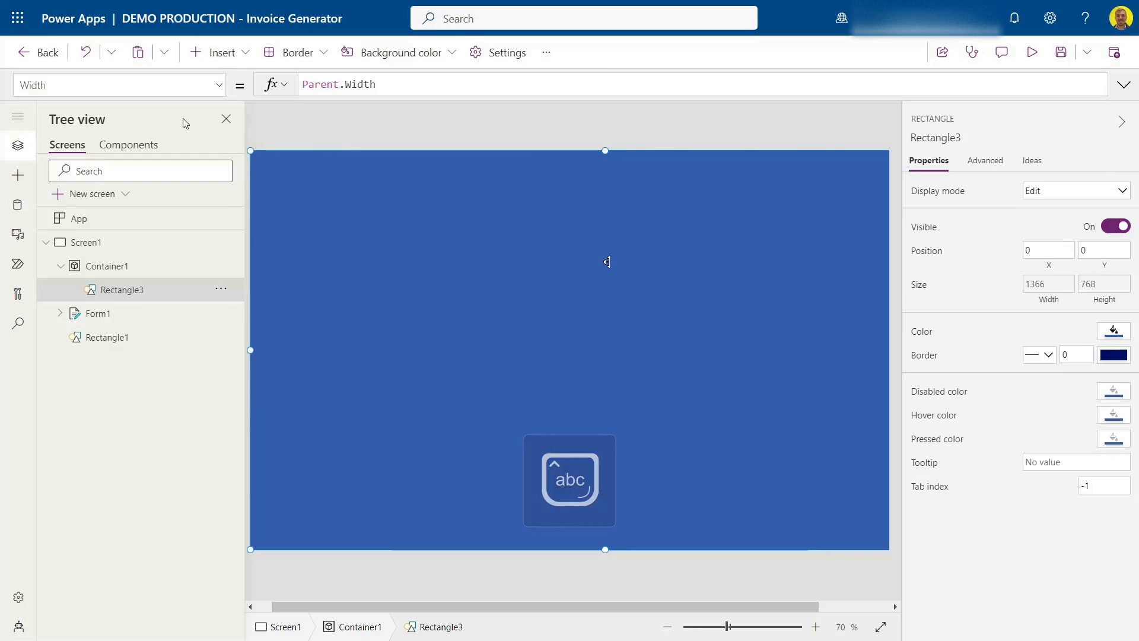
Change Rectangle3's Fill RGBA alpha from 1 to 0.7
{"action": "left_click", "coordinate": [119, 84]}
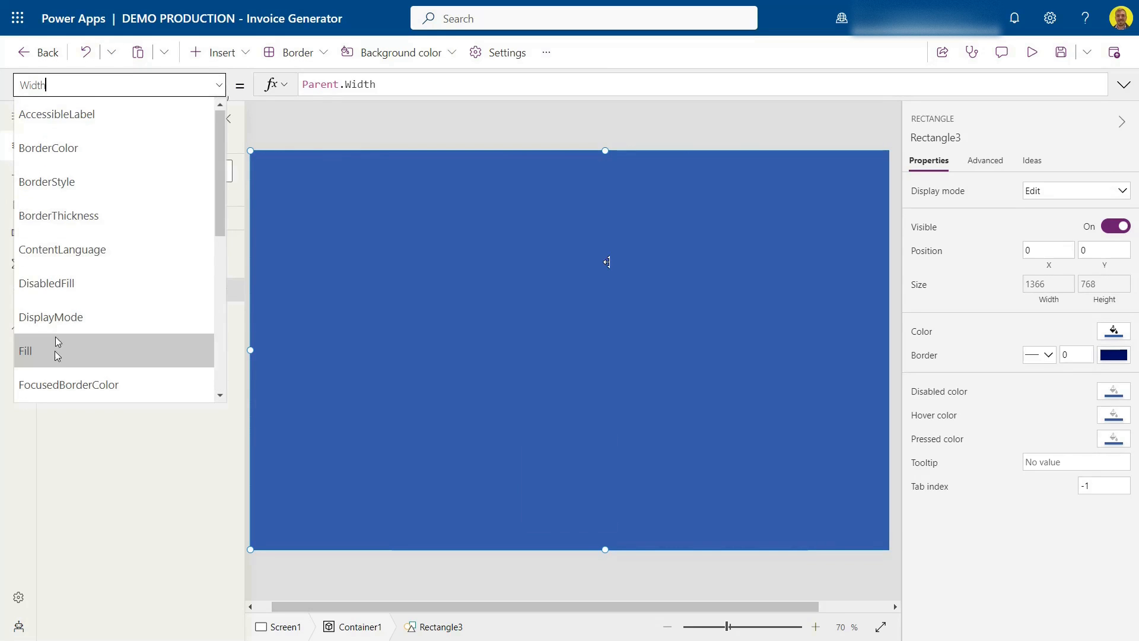
{"action": "left_click", "coordinate": [25, 350]}
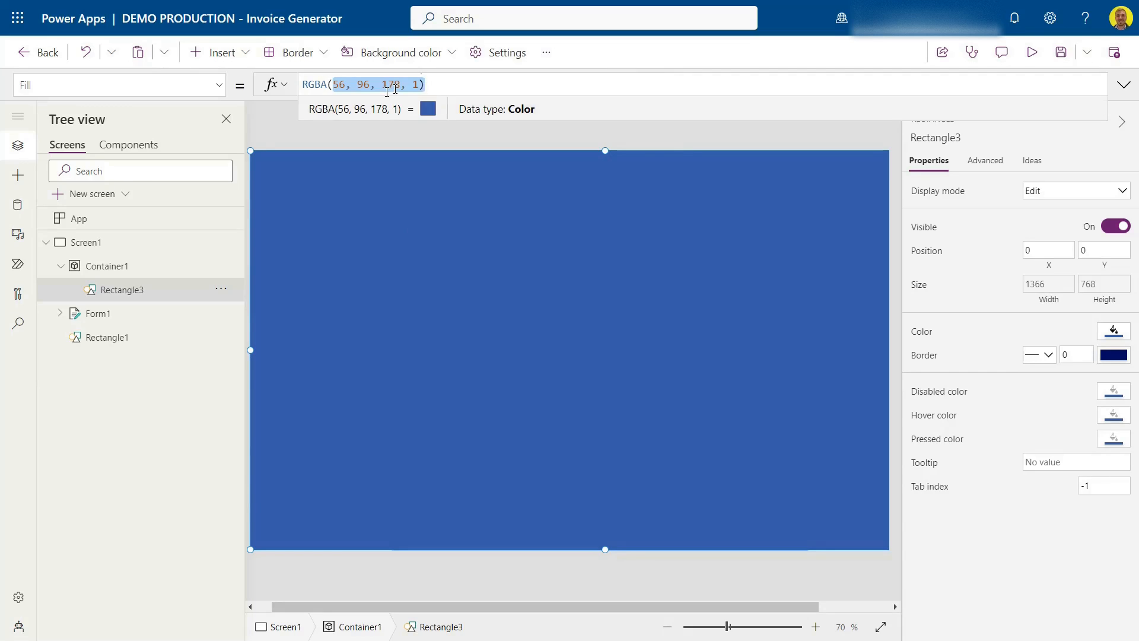
{"action": "mouse_move", "coordinate": [521, 313]}
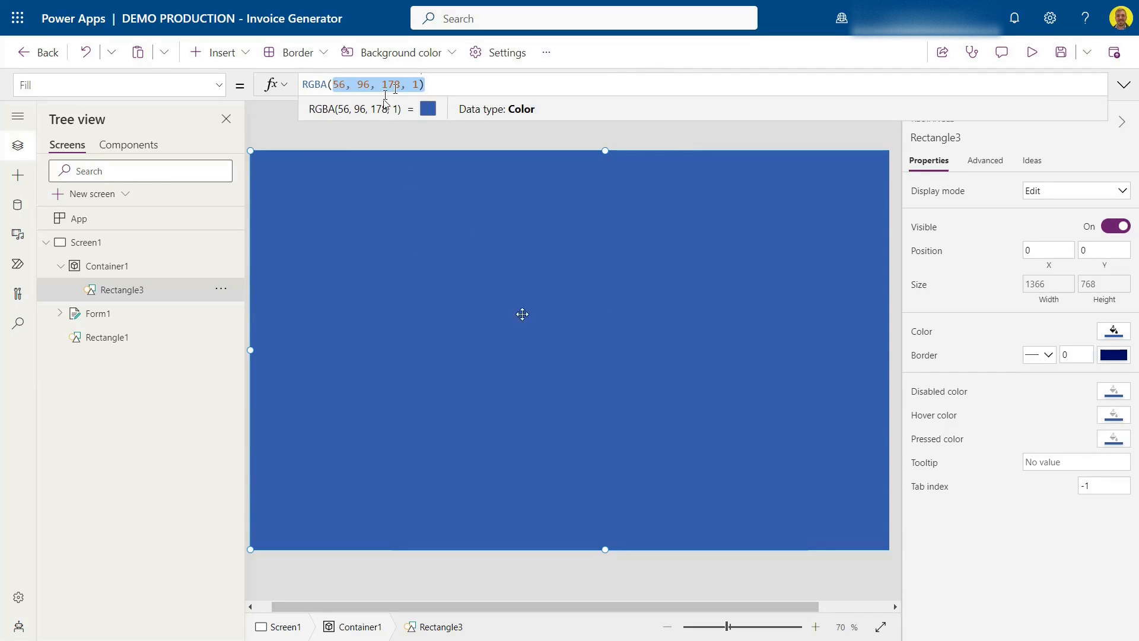
{"action": "mouse_move", "coordinate": [561, 246]}
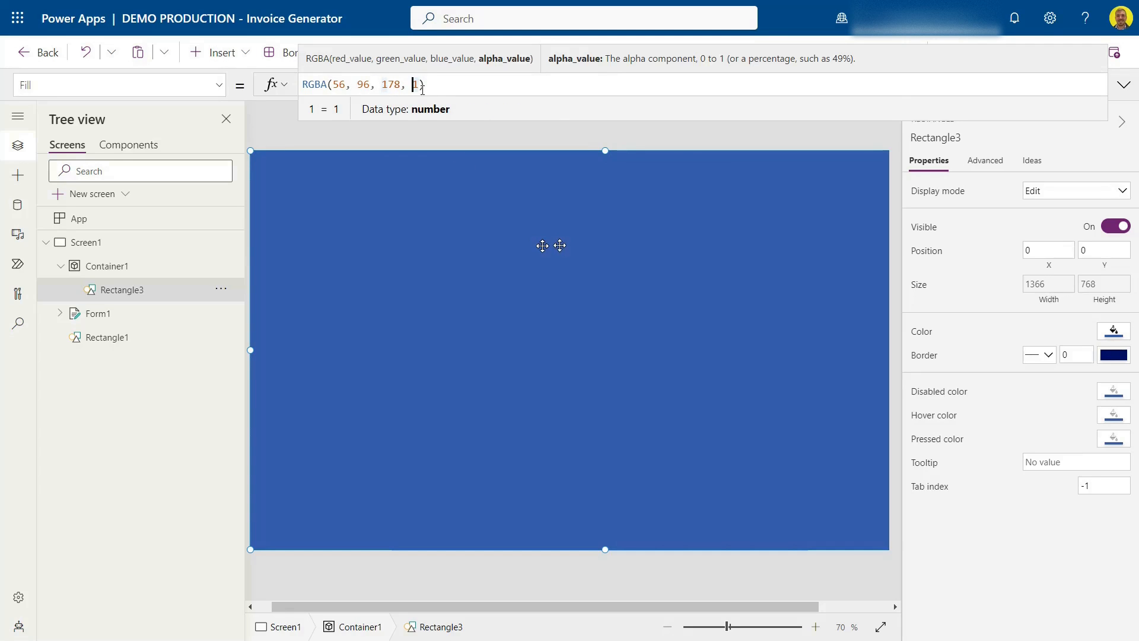
{"action": "type", "text": "0.7"}
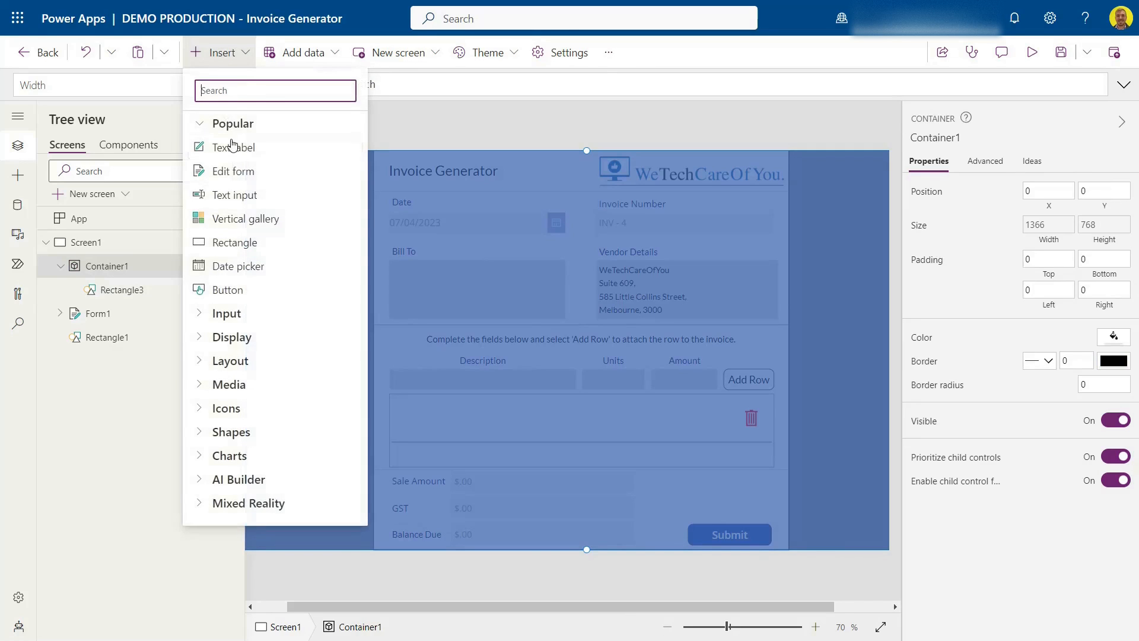
Add Rectangle4 centred over the form, about 412×257, filled light grey
{"action": "left_click", "coordinate": [236, 242]}
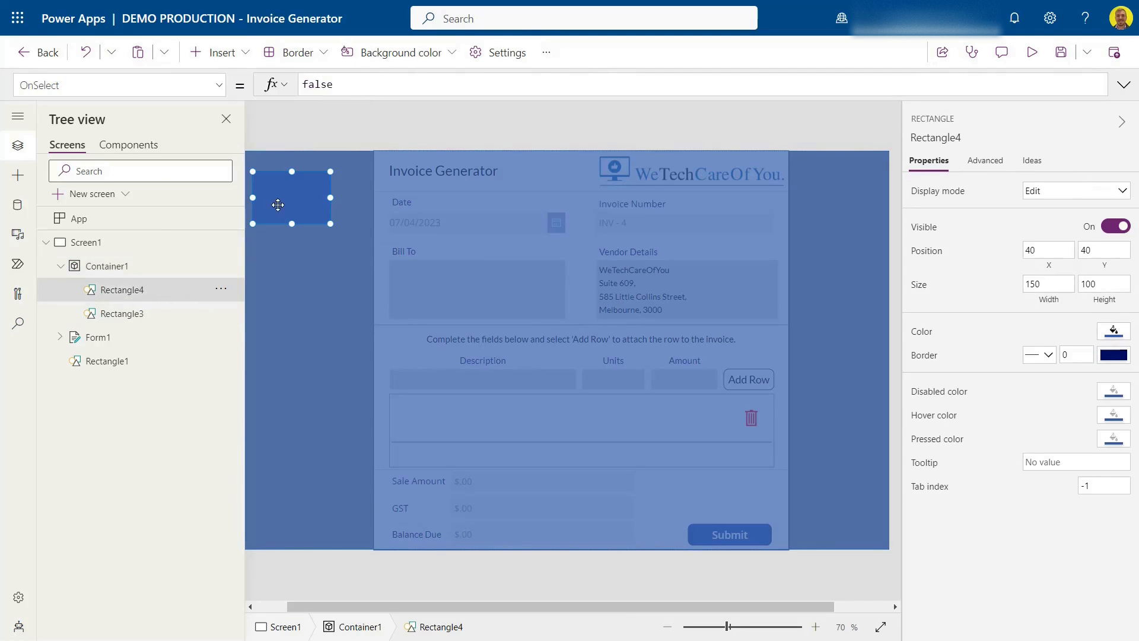
{"action": "left_click_drag", "start_coordinate": [292, 197], "coordinate": [489, 281]}
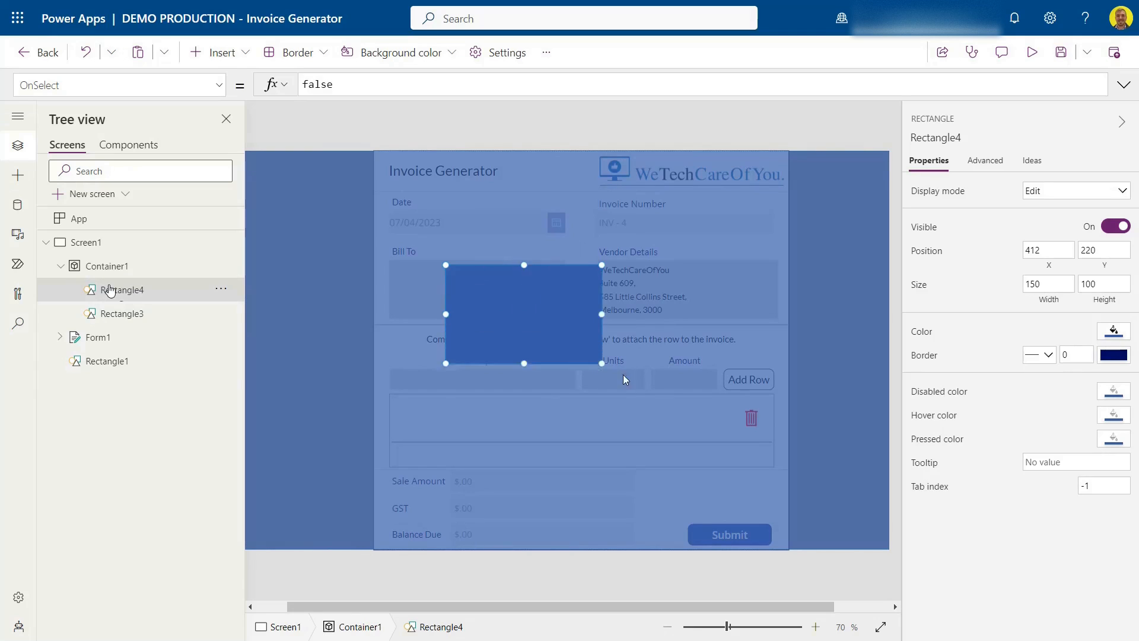
{"action": "left_click_drag", "start_coordinate": [524, 322], "coordinate": [573, 360]}
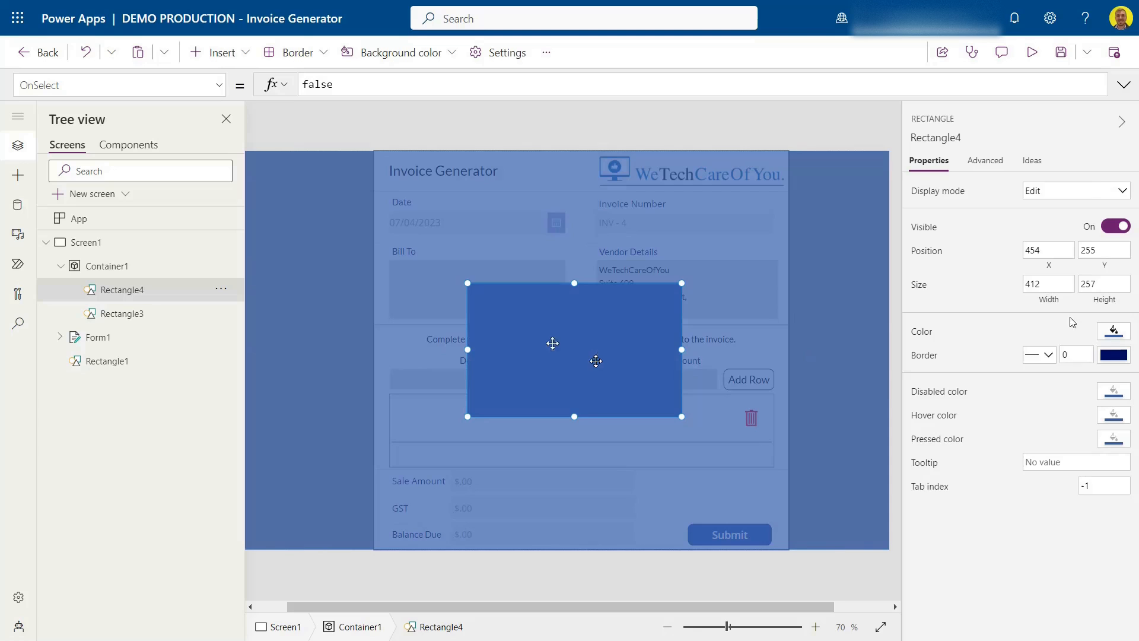
{"action": "left_click", "coordinate": [1113, 331]}
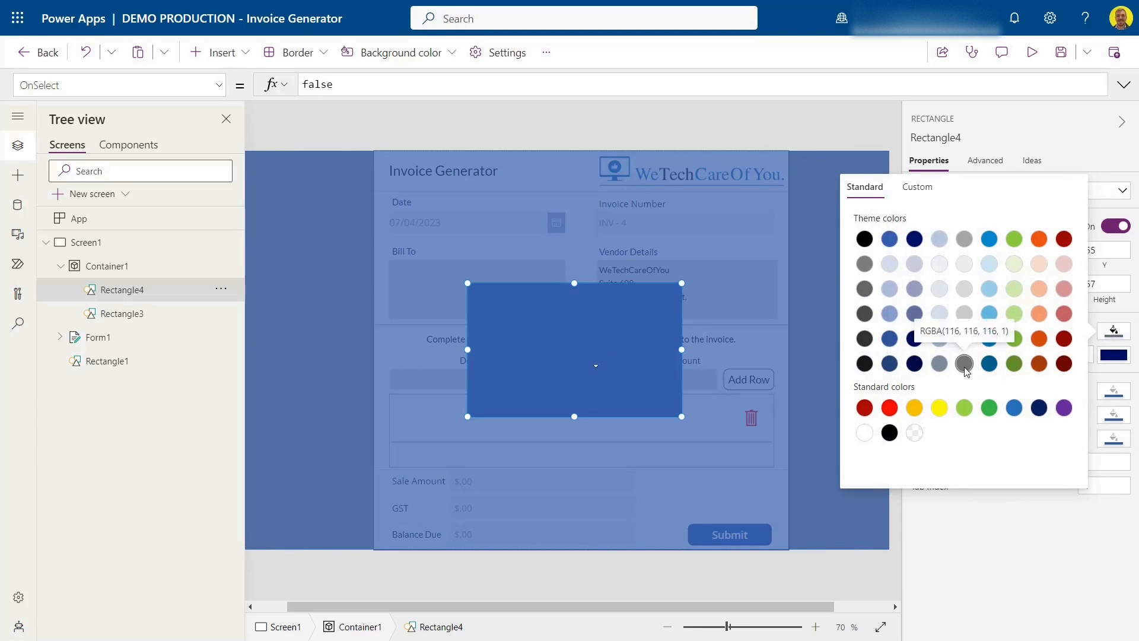
{"action": "left_click", "coordinate": [963, 363]}
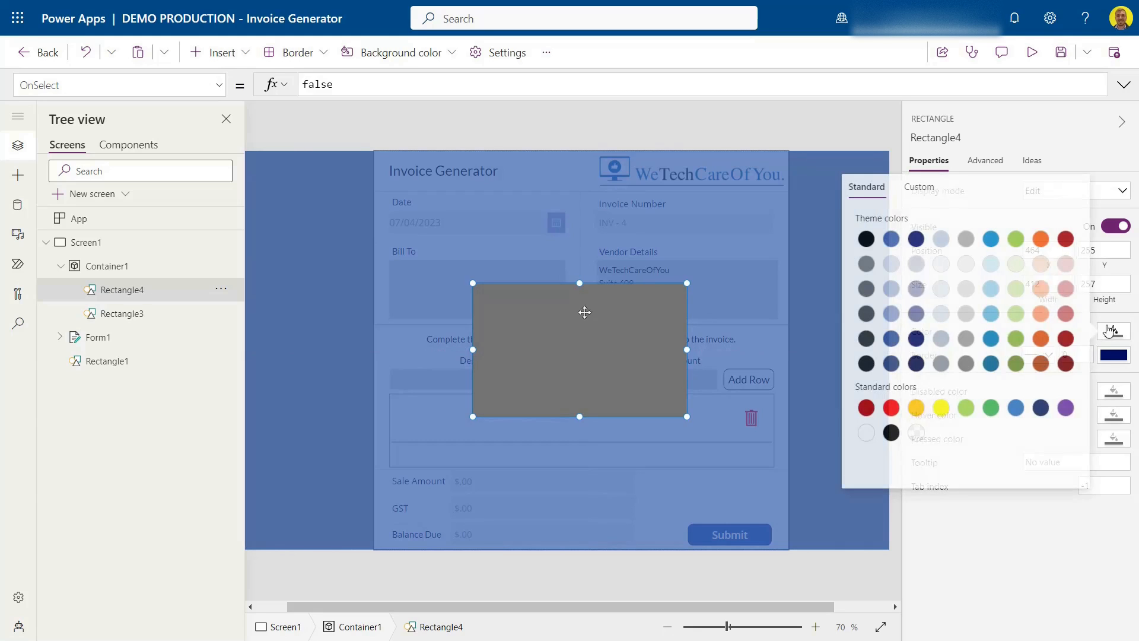
{"action": "left_click", "coordinate": [964, 313]}
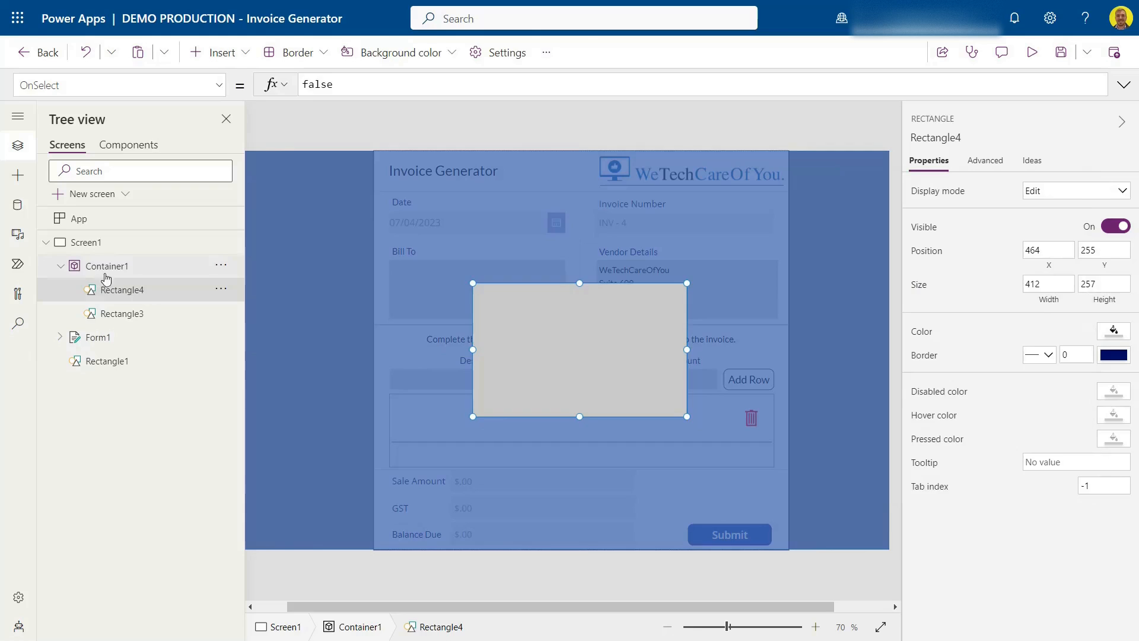
Add a button inside the grey pop-up box labelled 'Submit'
{"action": "left_click", "coordinate": [219, 52]}
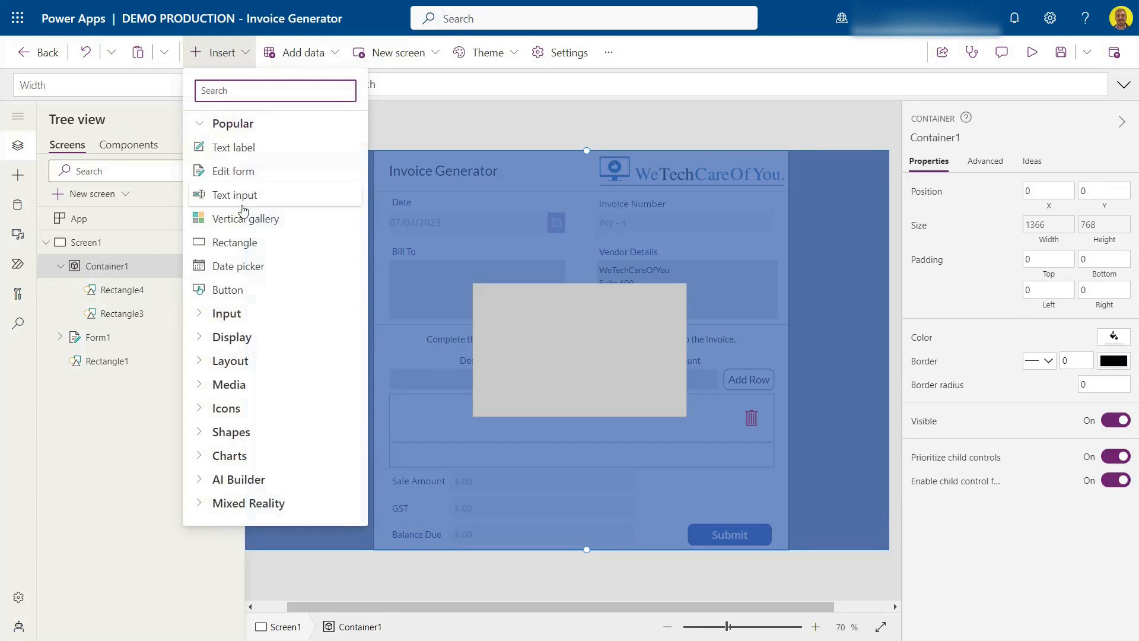
{"action": "left_click", "coordinate": [228, 290]}
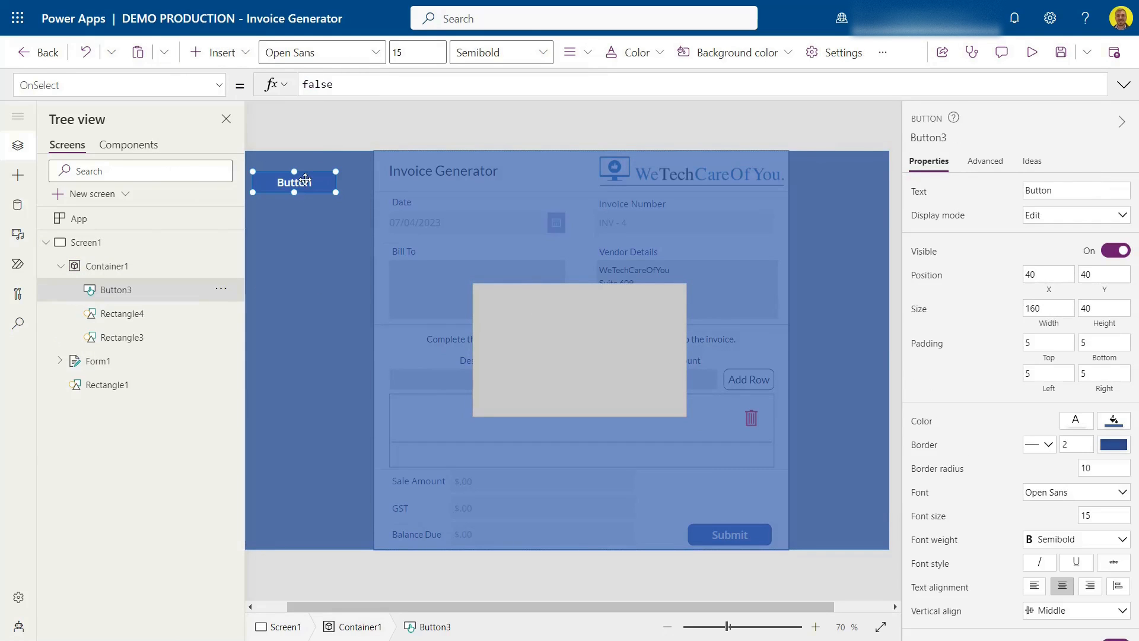
{"action": "left_click_drag", "start_coordinate": [295, 182], "coordinate": [534, 389]}
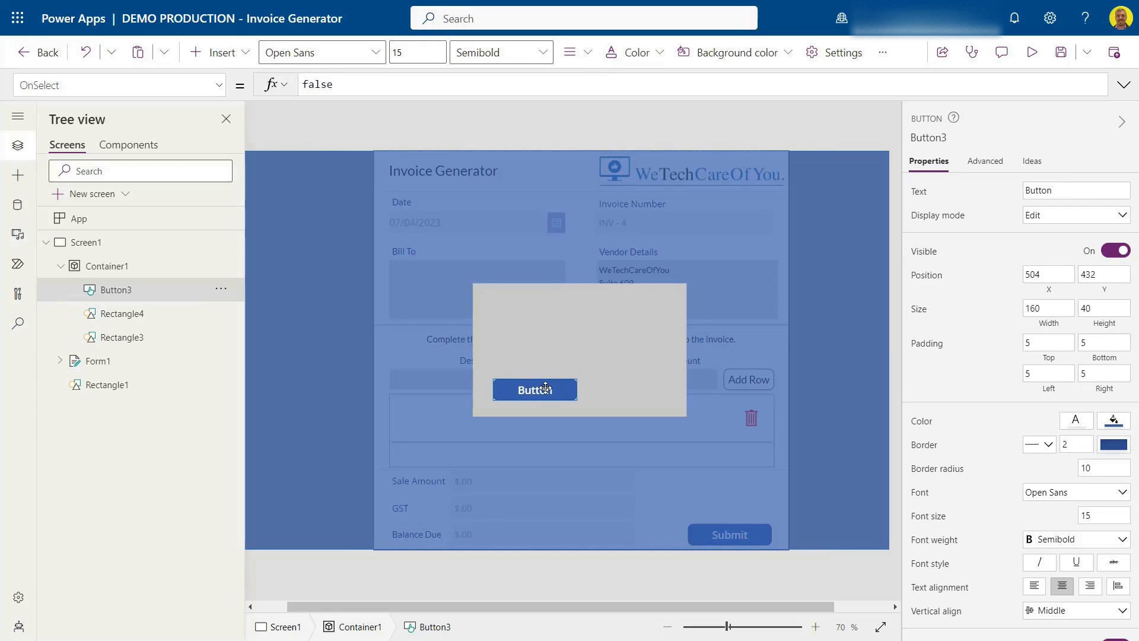
{"action": "left_click", "coordinate": [116, 85]}
{"action": "type", "text": "Text"}
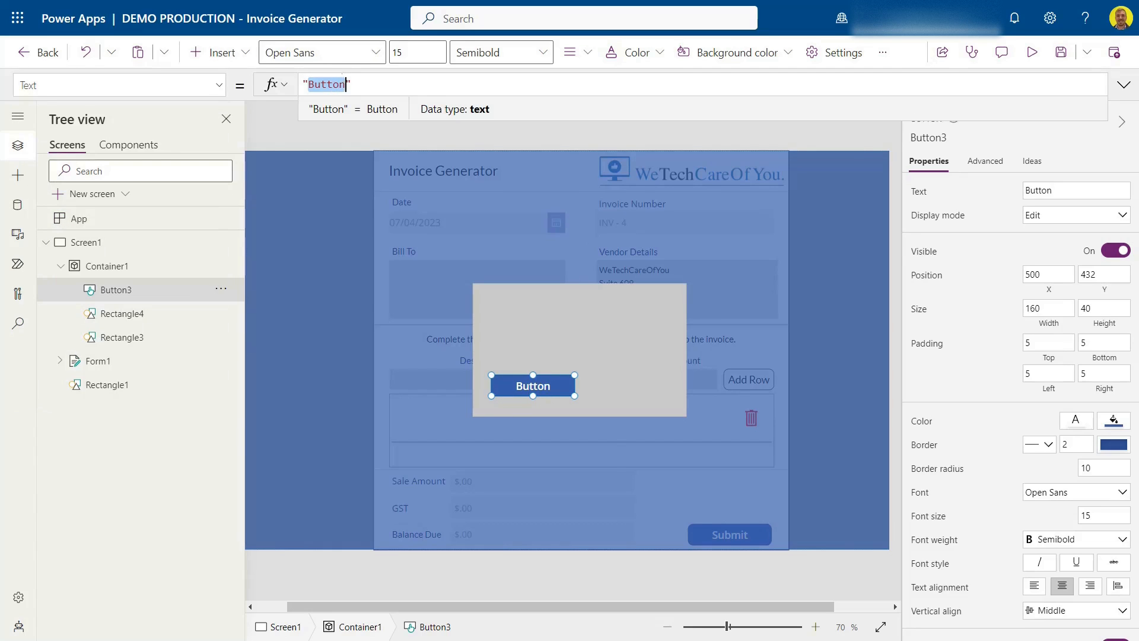
{"action": "type", "text": "Submit"}
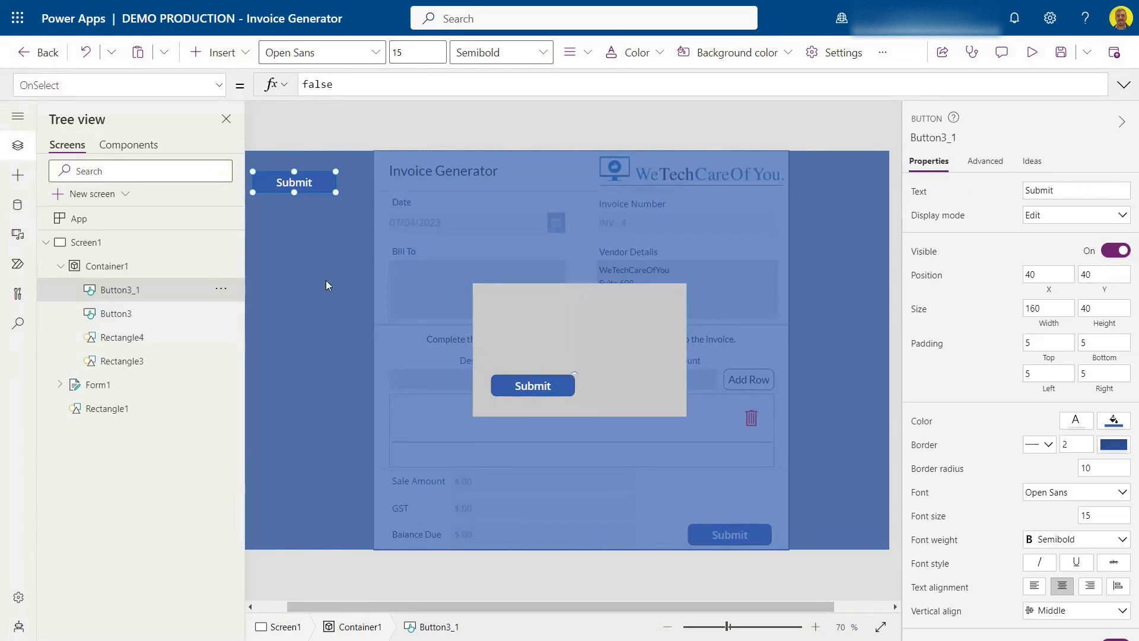
Move the copied button beside Submit, label it 'Cancel', and fill it red
{"action": "left_click_drag", "start_coordinate": [294, 182], "coordinate": [635, 385]}
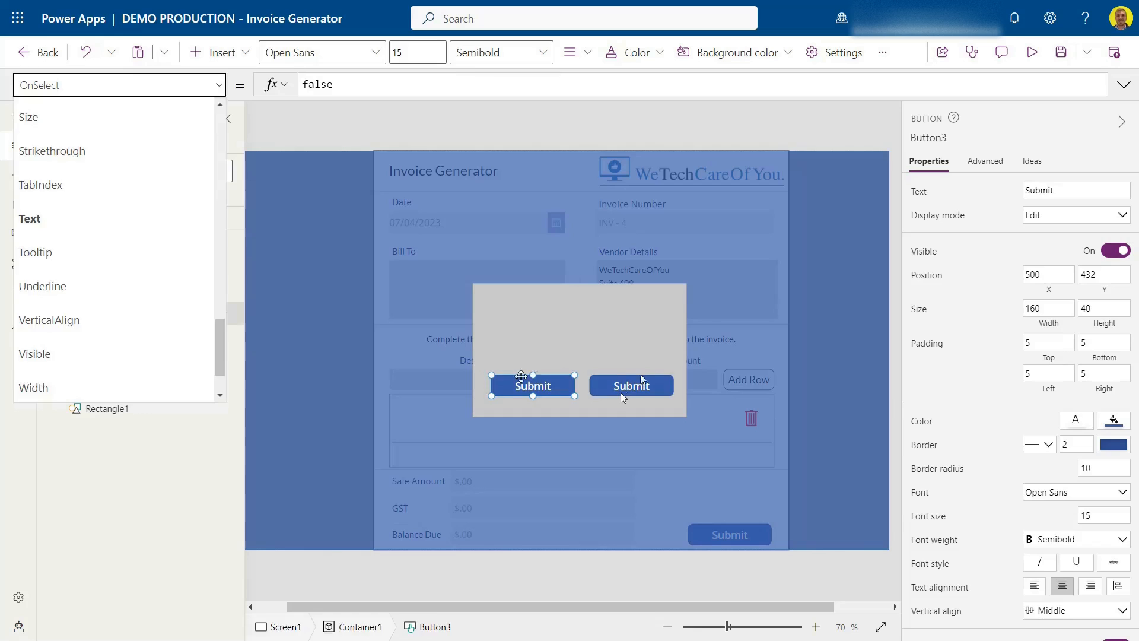
{"action": "left_click", "coordinate": [631, 385]}
{"action": "type", "text": "\"Cancel\""}
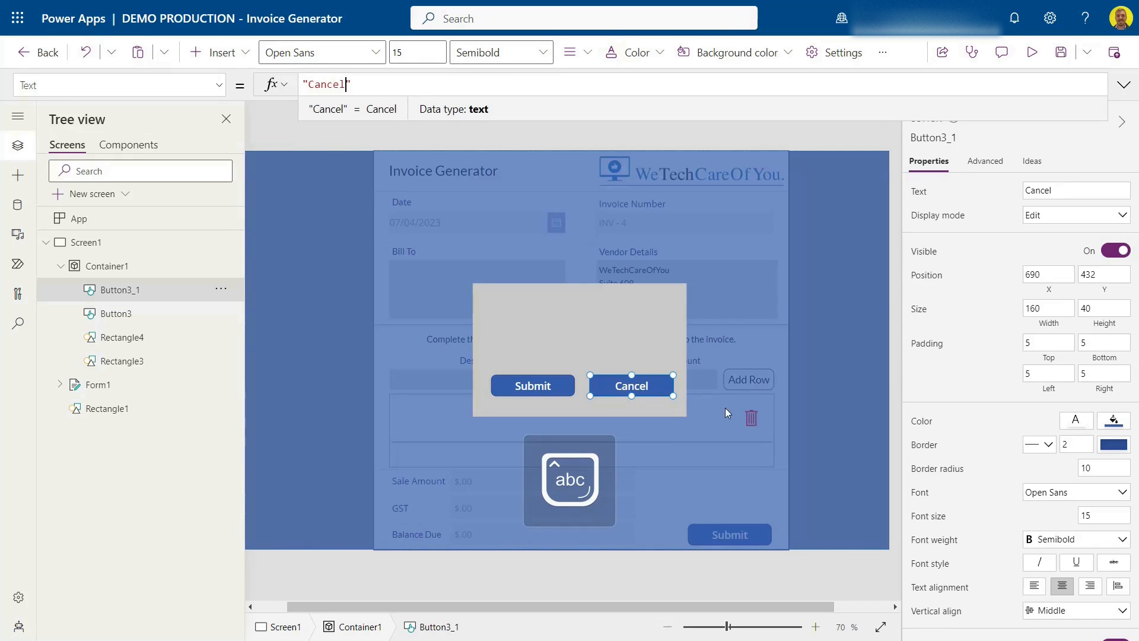
{"action": "left_click", "coordinate": [1113, 424]}
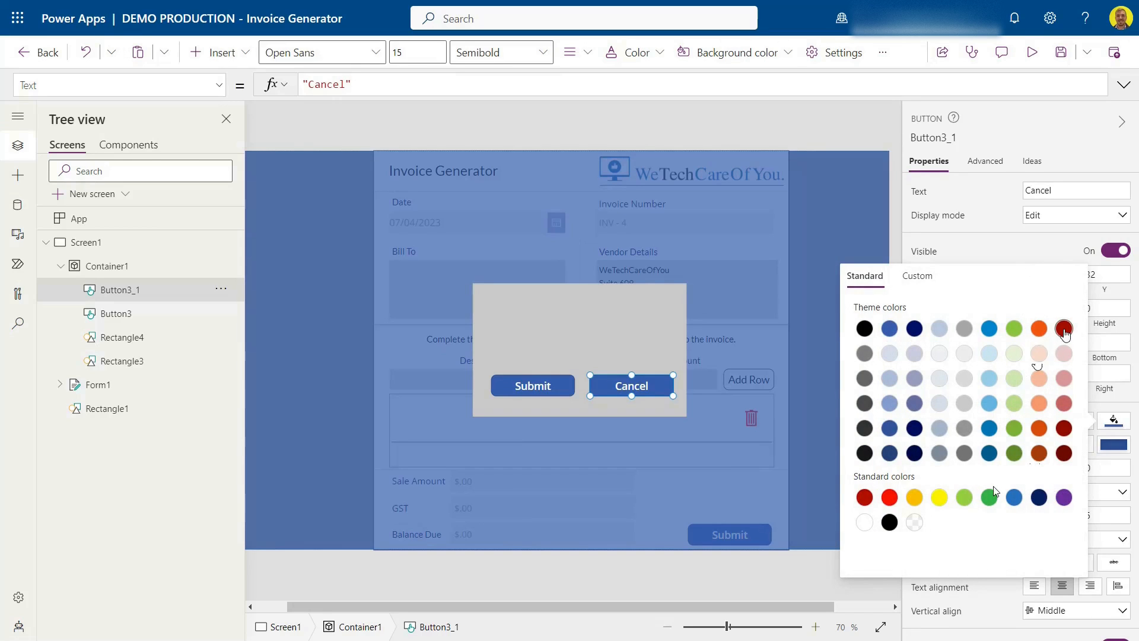
{"action": "left_click", "coordinate": [889, 497]}
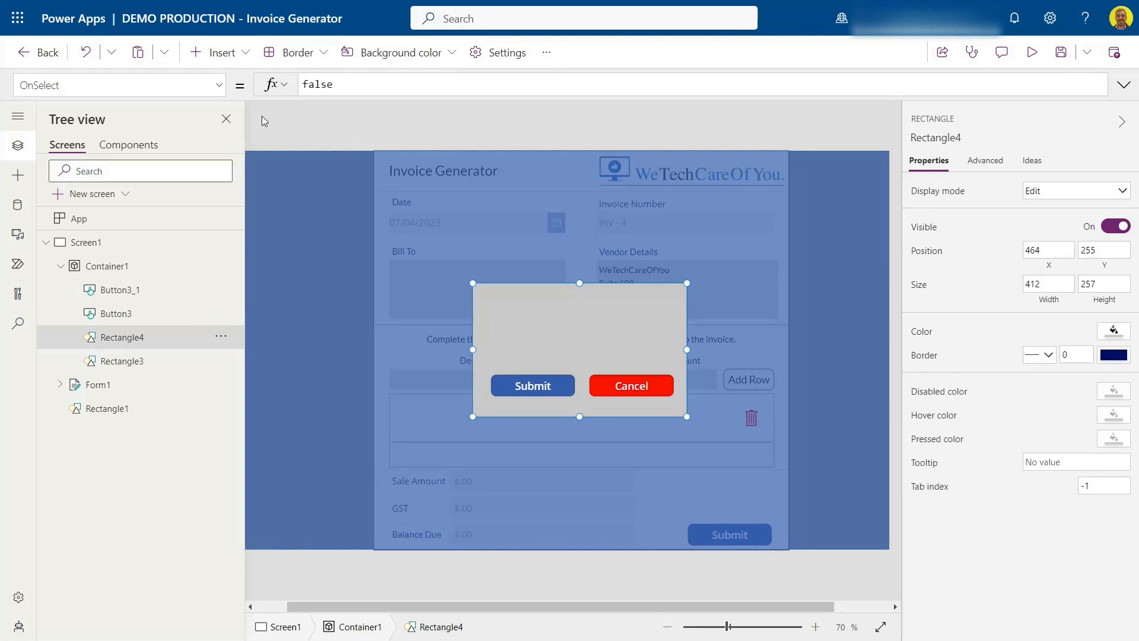
Insert a label and stretch it across the pop-up above the buttons
{"action": "left_click", "coordinate": [219, 53]}
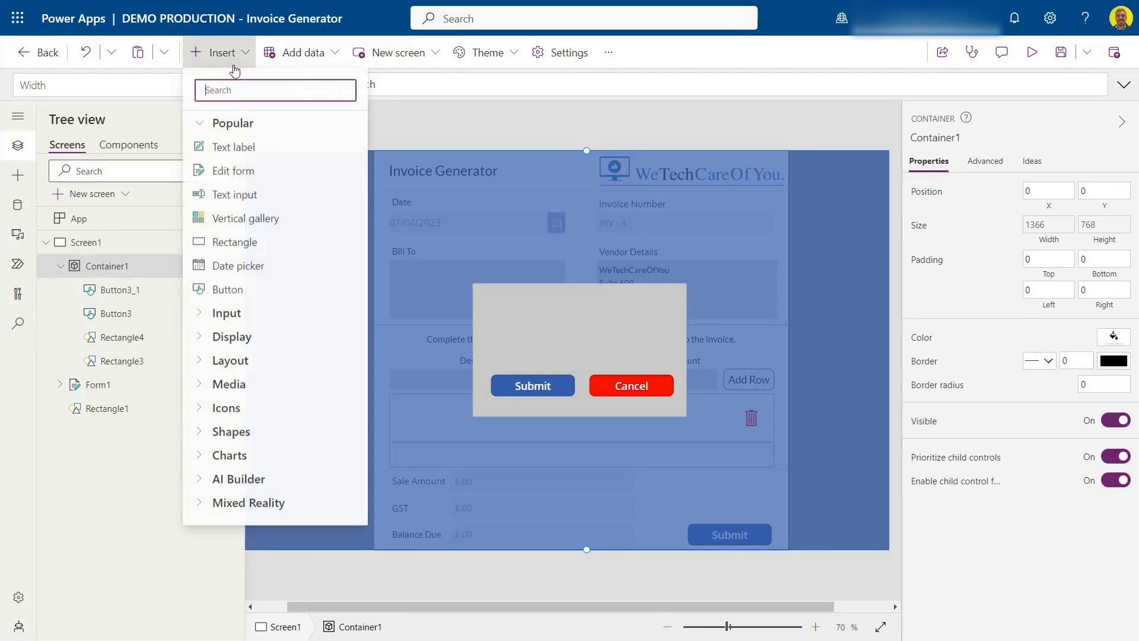
{"action": "left_click", "coordinate": [234, 147]}
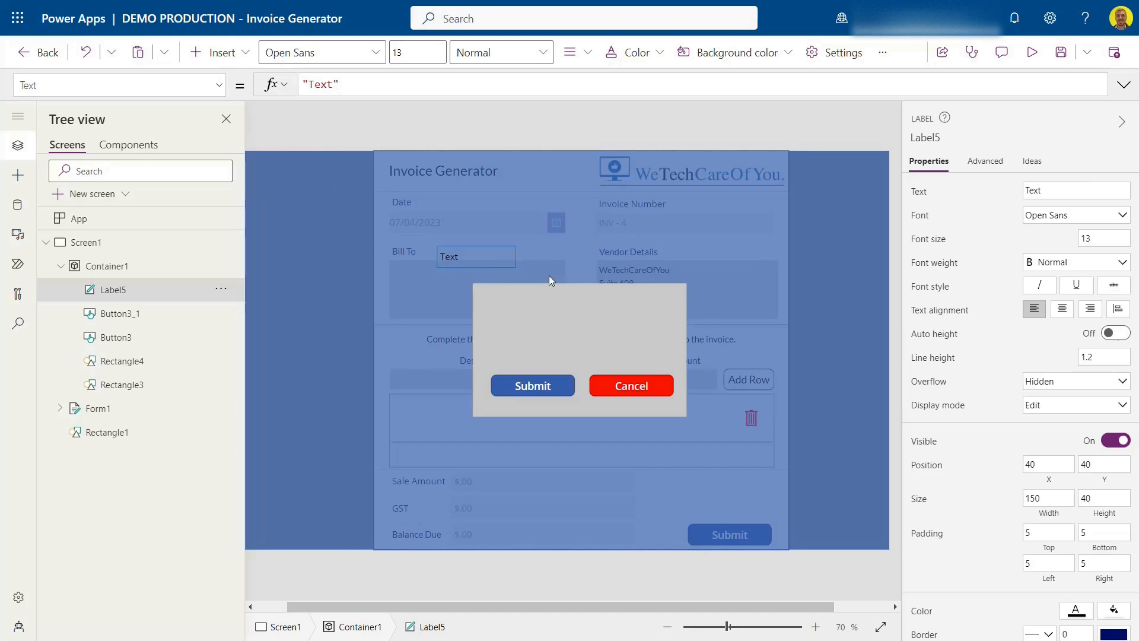
{"action": "left_click_drag", "start_coordinate": [475, 256], "coordinate": [533, 322]}
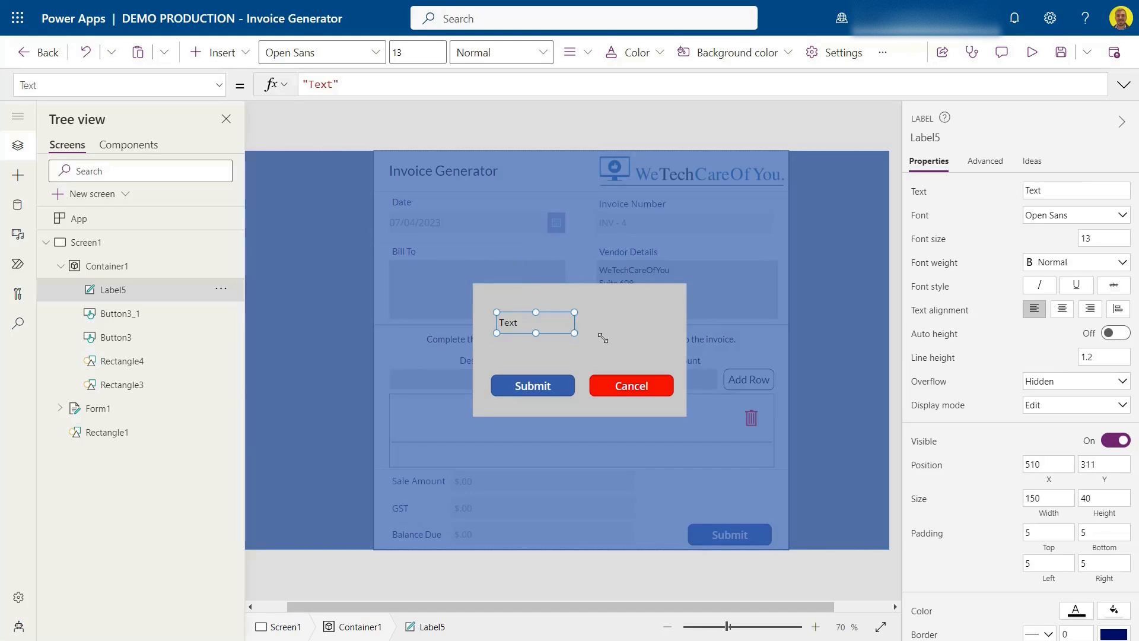
{"action": "left_click_drag", "start_coordinate": [573, 333], "coordinate": [664, 342]}
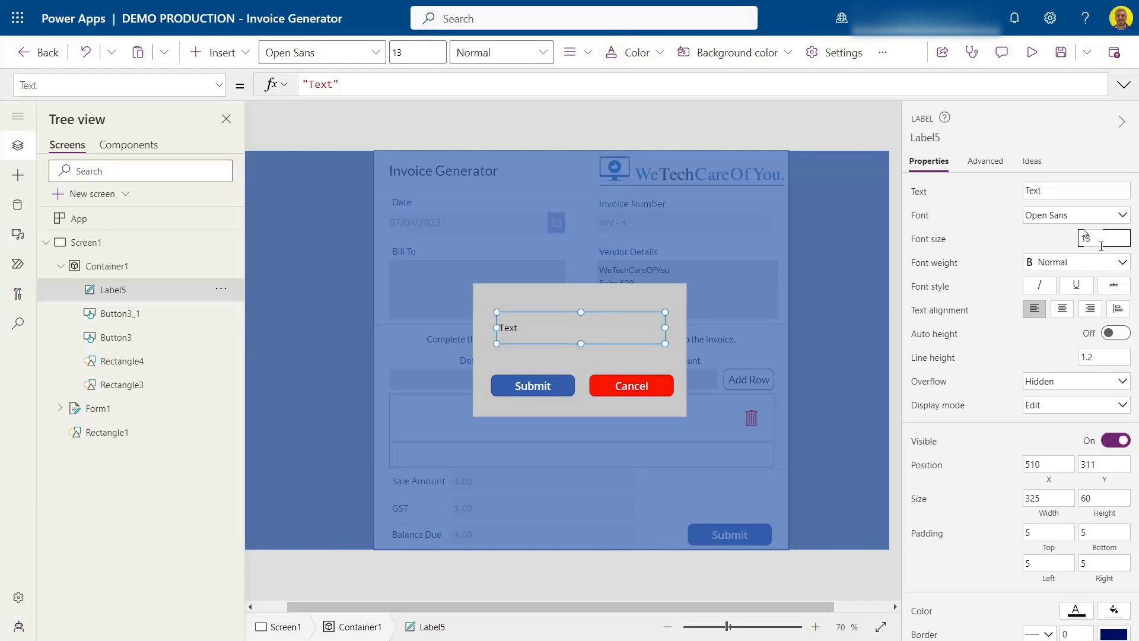
Enlarge the label text to 19 and make it read 'Are you sure you want to submit the form?'
{"action": "type", "text": "19"}
{"action": "left_click", "coordinate": [703, 85]}
{"action": "type", "text": "A"}
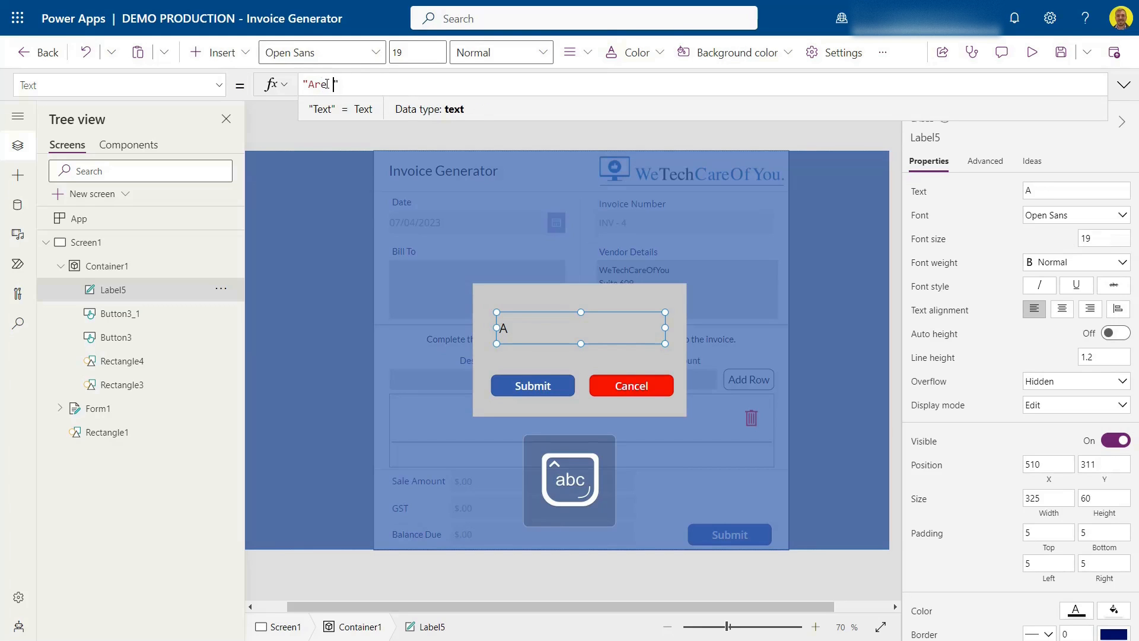
{"action": "type", "text": "re you sure you want to submit the form"}
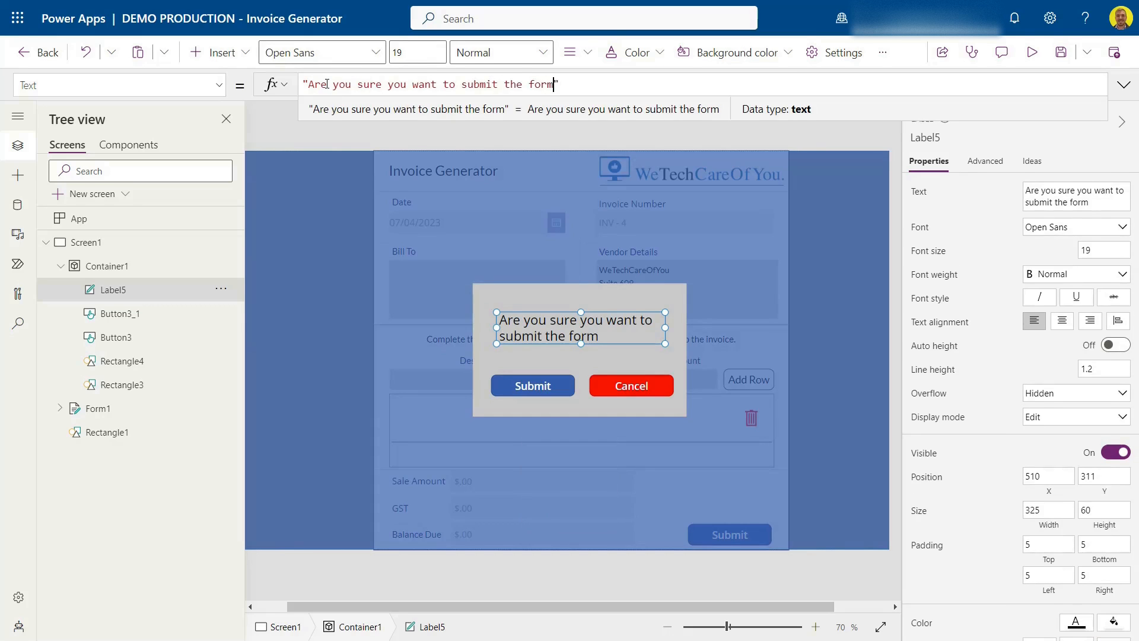
{"action": "type", "text": "?"}
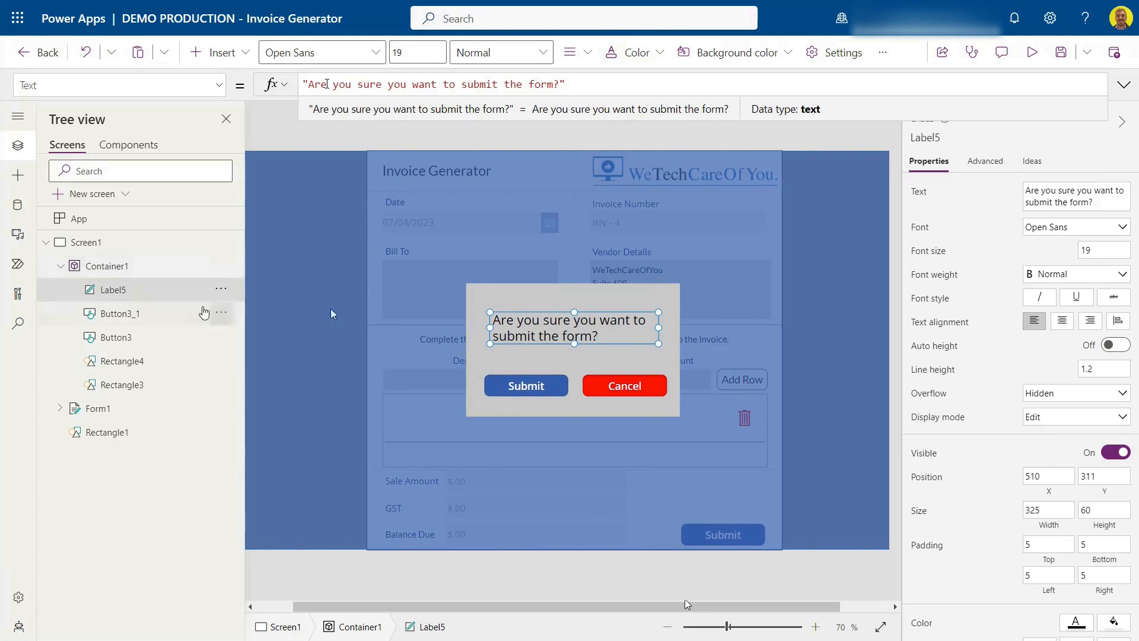
{"action": "mouse_move", "coordinate": [617, 407]}
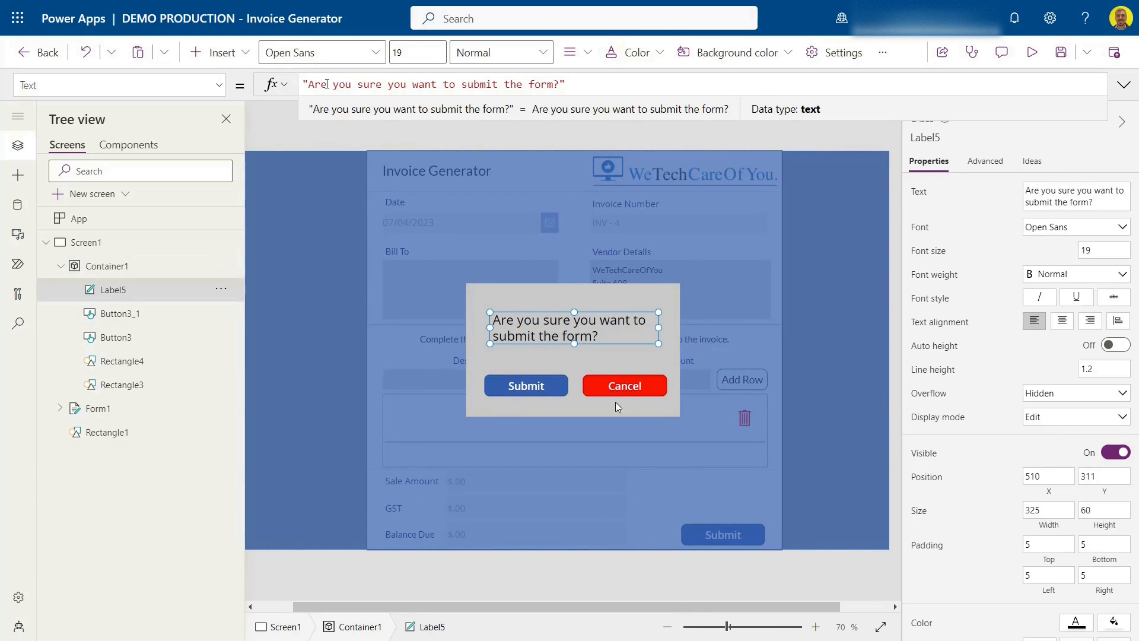
{"action": "left_click", "coordinate": [121, 361]}
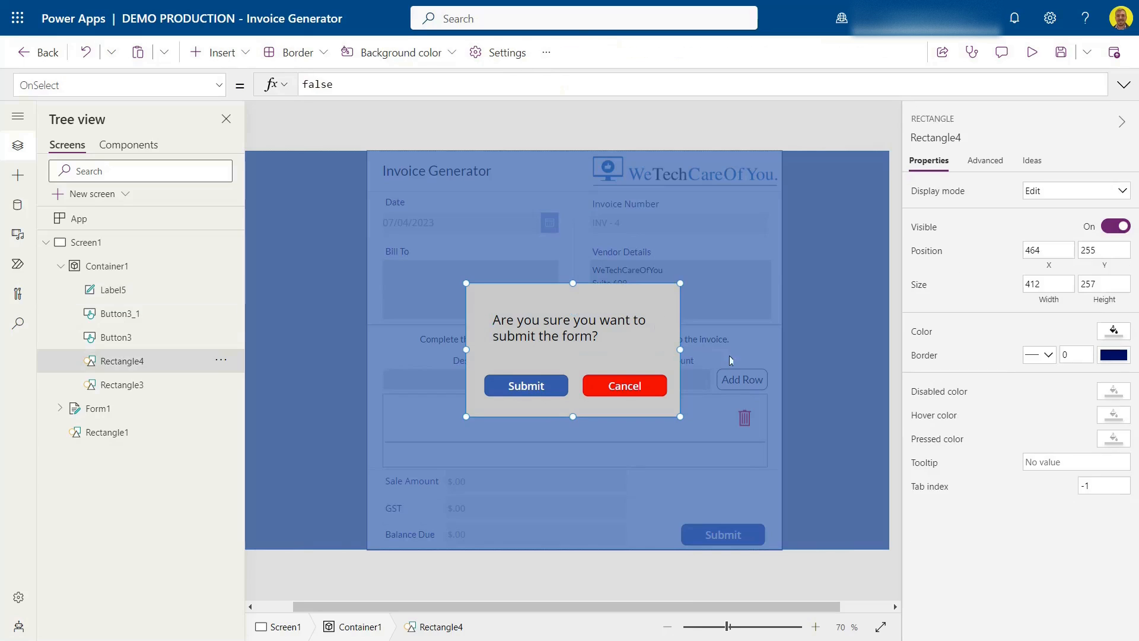
{"action": "mouse_move", "coordinate": [735, 362]}
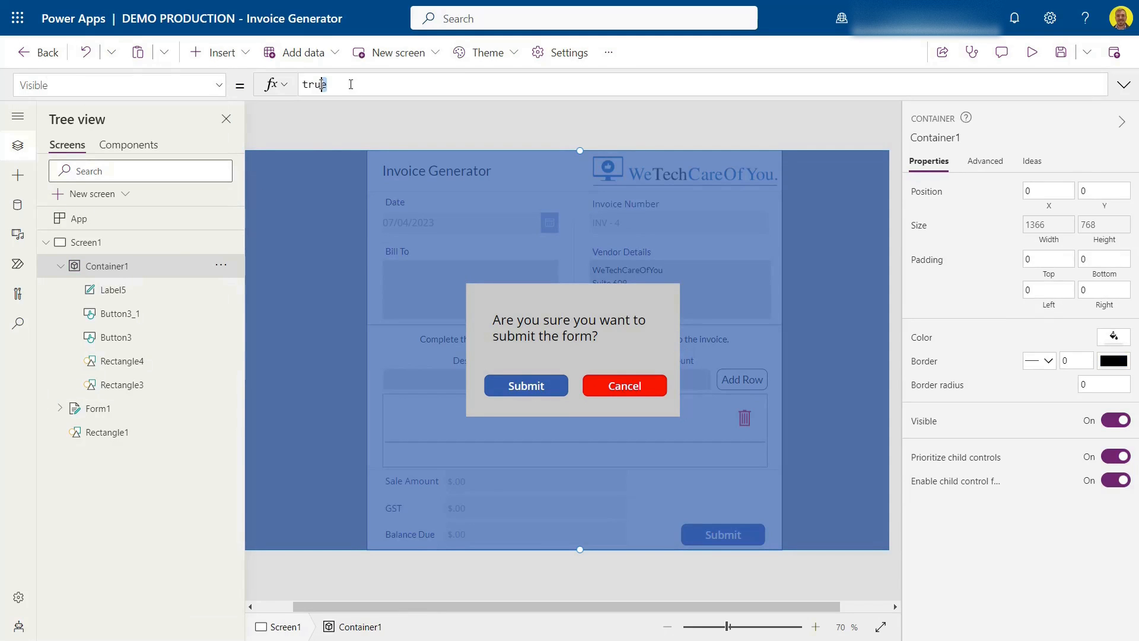
Replace Container1's Visible value true with ConfirmationPopupVar
{"action": "double_click", "coordinate": [313, 84]}
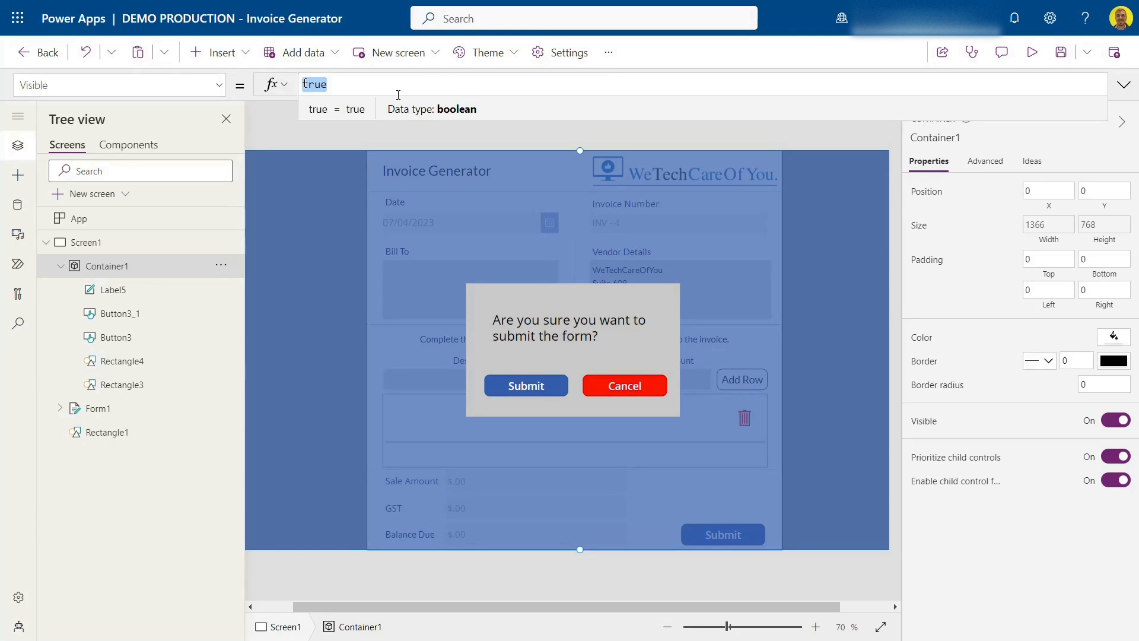
{"action": "type", "text": "No"}
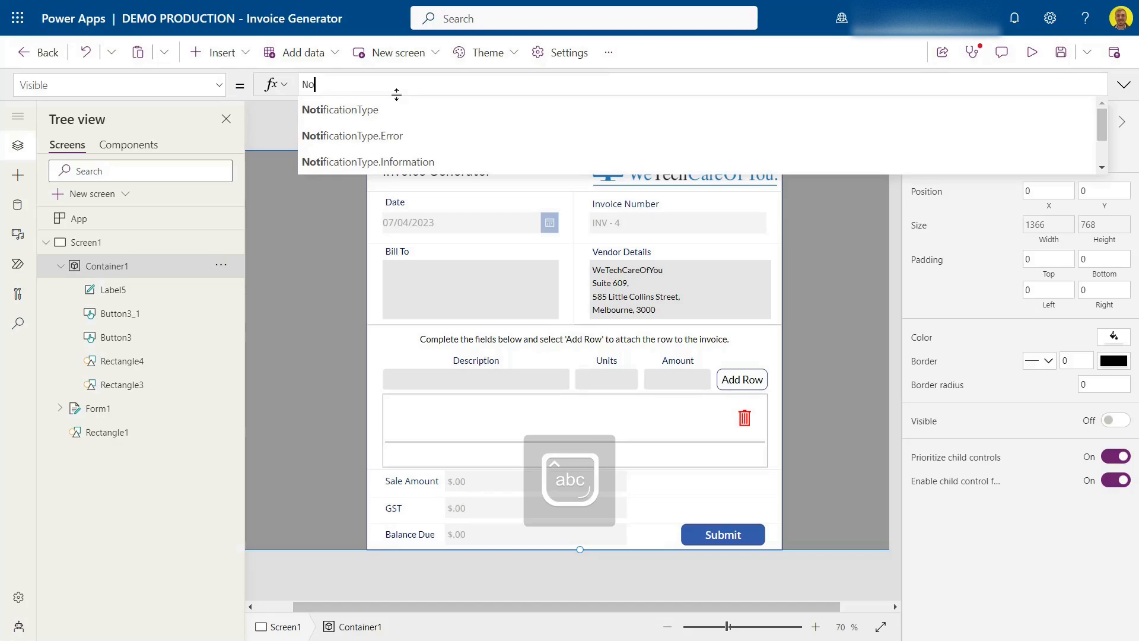
{"action": "type", "text": "ConfirmationPopupVar"}
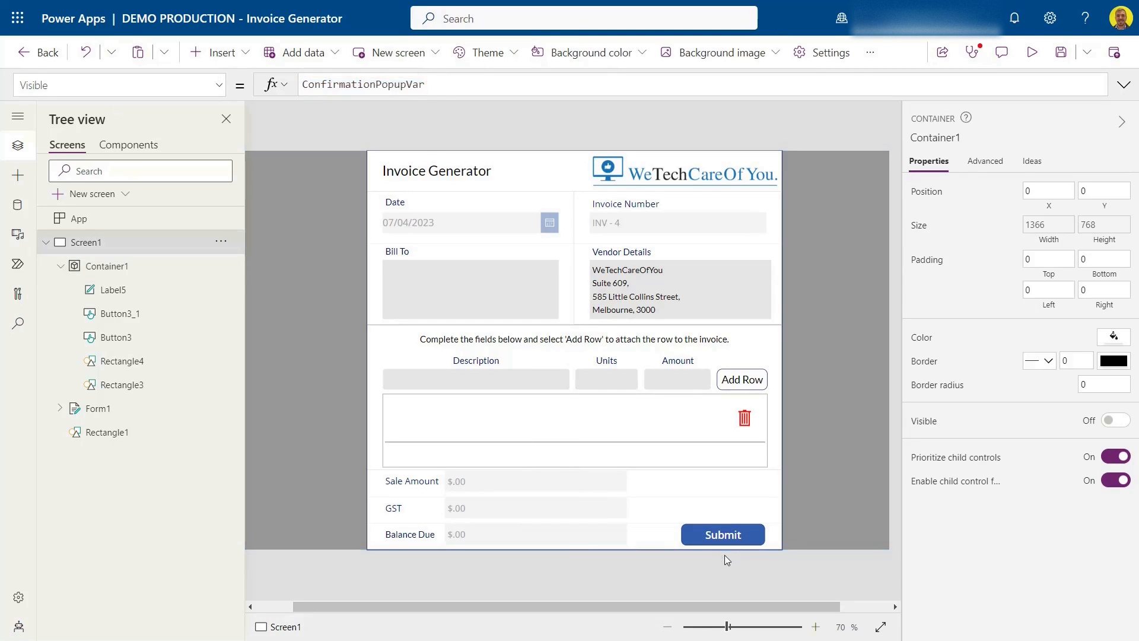
{"action": "left_click", "coordinate": [721, 534]}
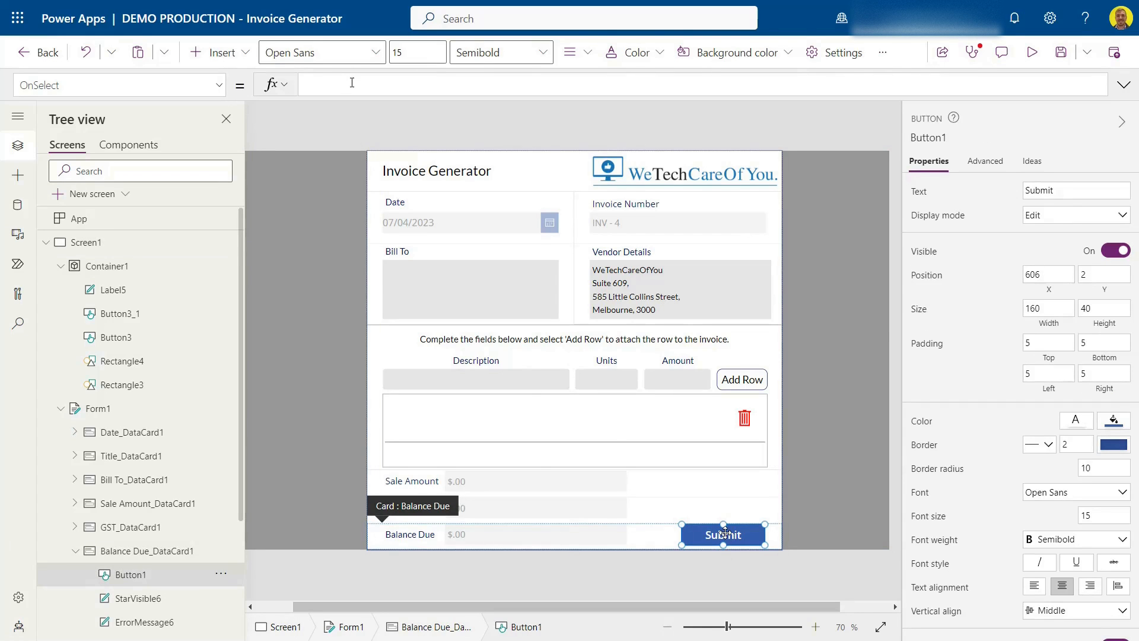
Enter Set(ConfirmationPopupVar, true) as the form Submit button's OnSelect formula
{"action": "type", "text": "Set("}
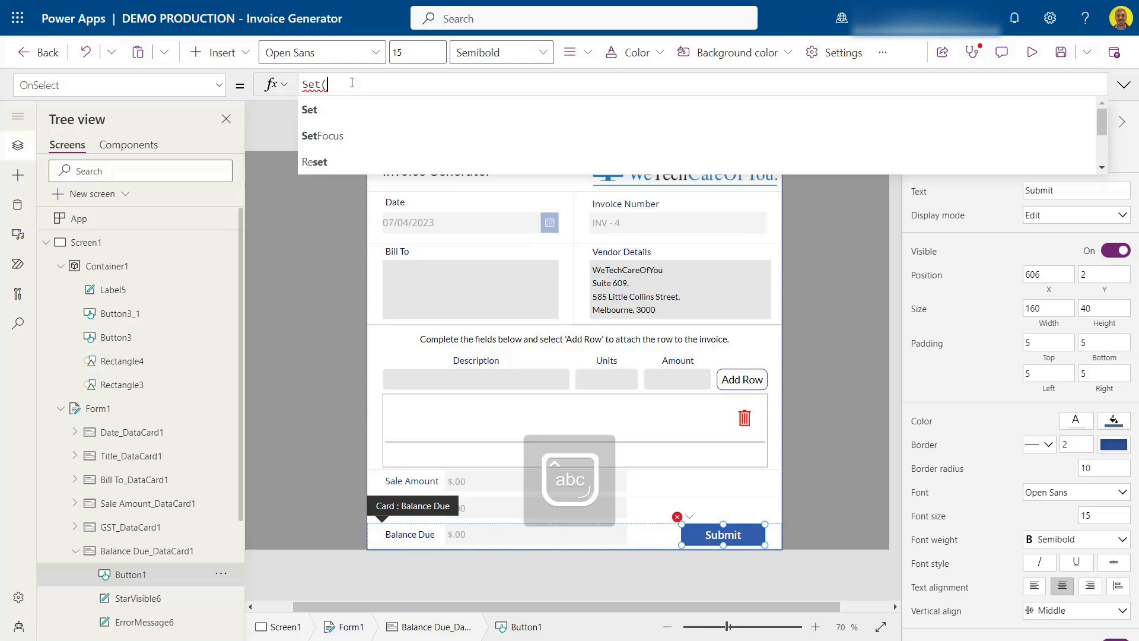
{"action": "type", "text": "ConfirmationPopupVar"}
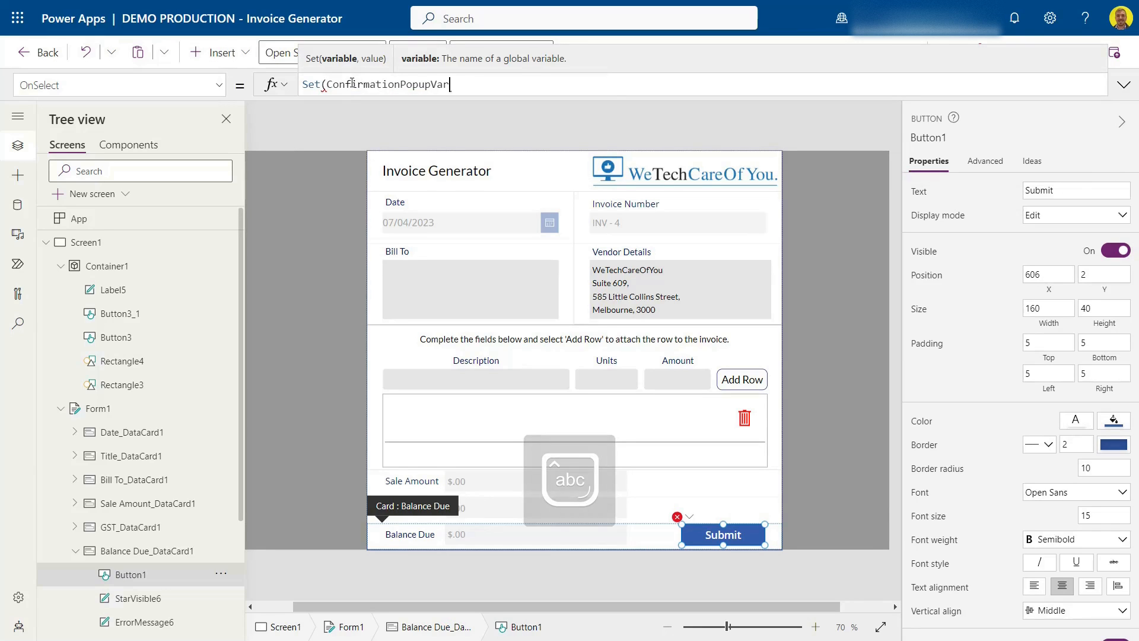
{"action": "type", "text": ", true)"}
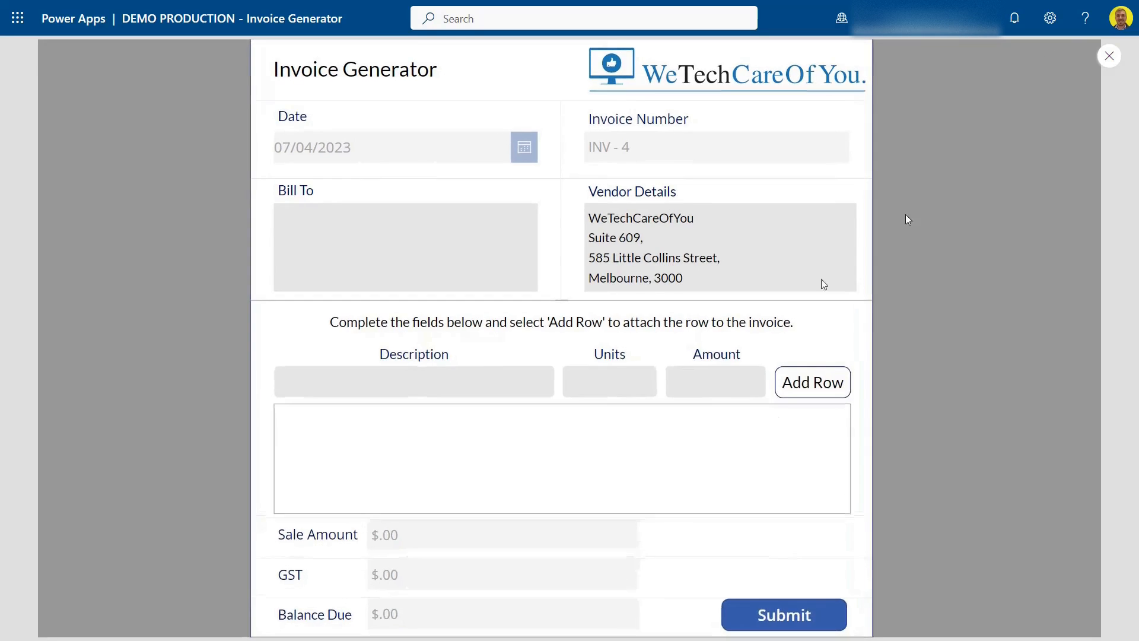
Submit the invoice form in preview to confirm the pop-up appears
{"action": "left_click", "coordinate": [783, 614]}
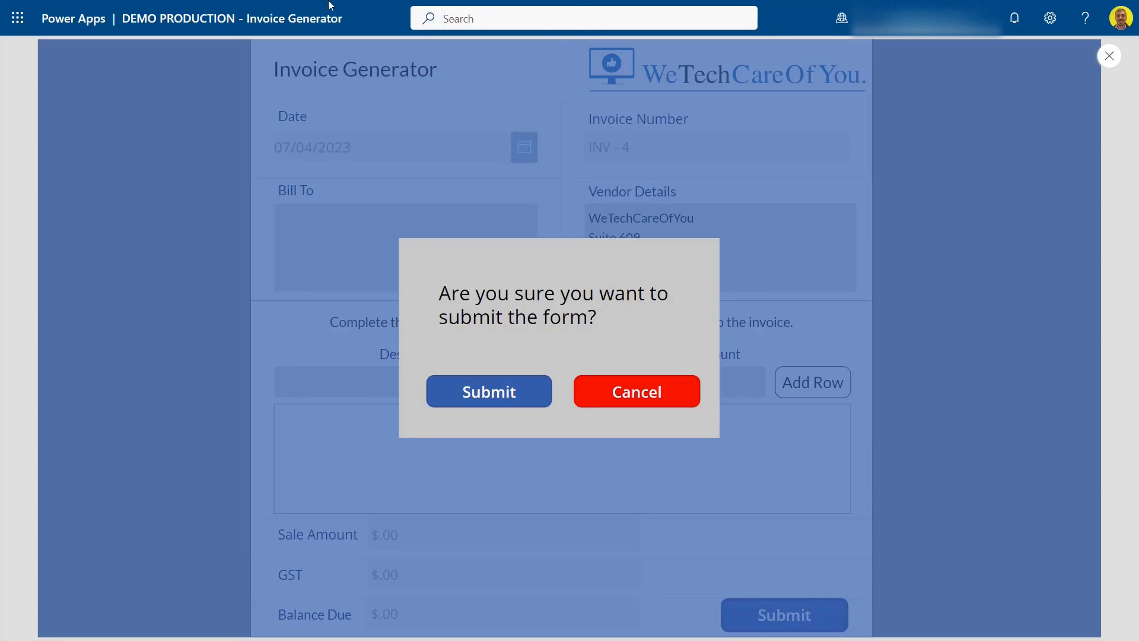
{"action": "mouse_move", "coordinate": [519, 303]}
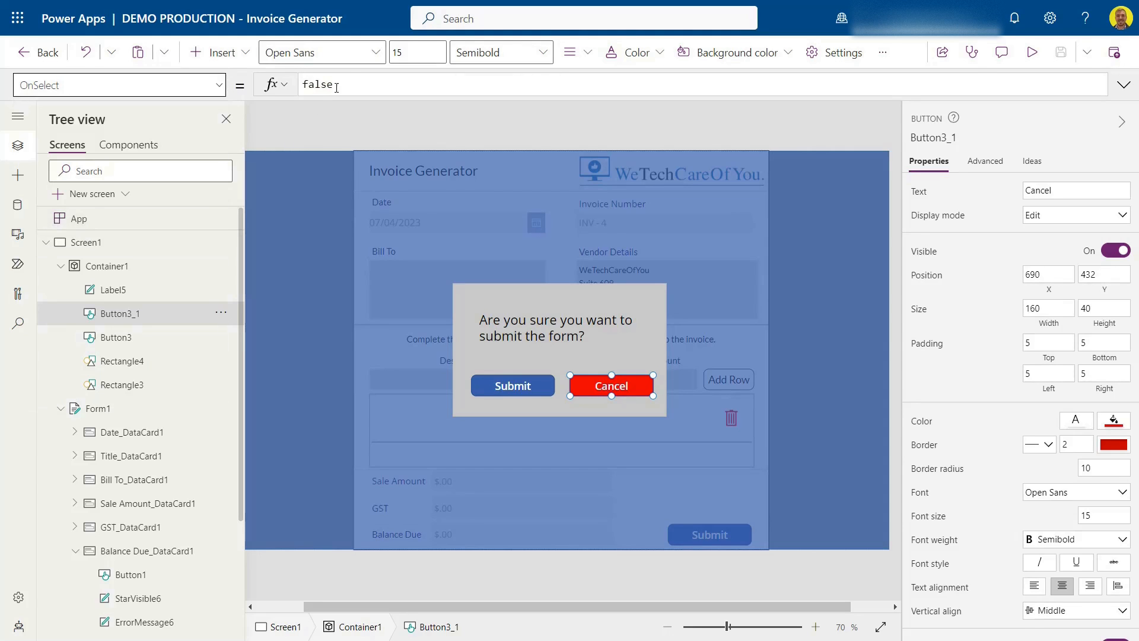
Give the Cancel button (Button3_1) the OnSelect formula Set(ConfirmationPopupVar, false)
{"action": "left_click", "coordinate": [334, 84]}
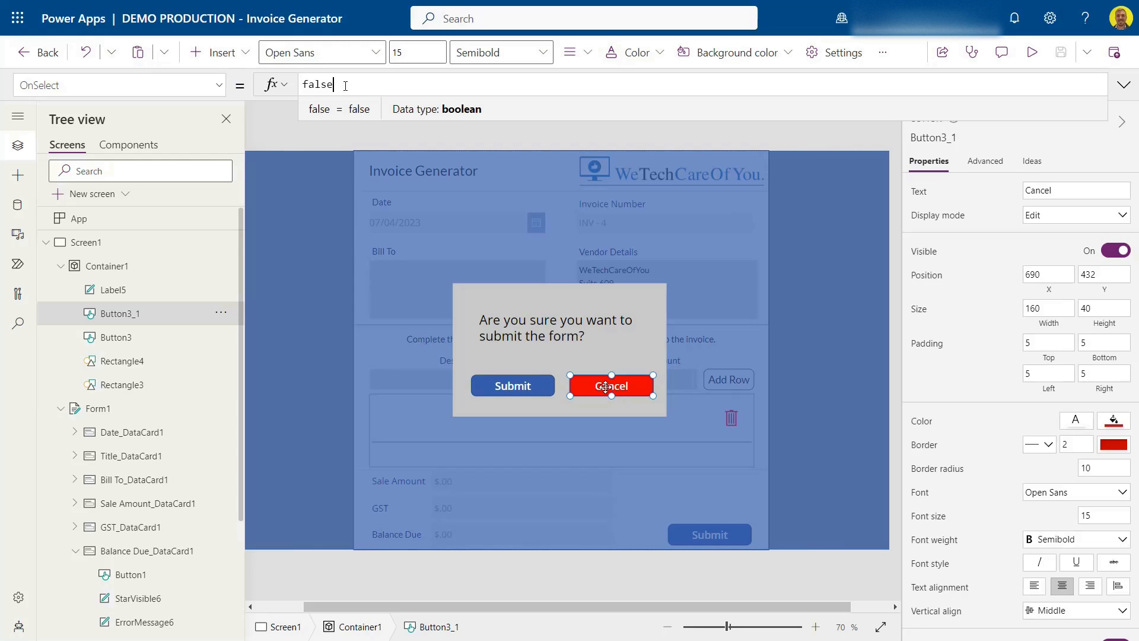
{"action": "type", "text": "Set(ConfirmationPopupVar"}
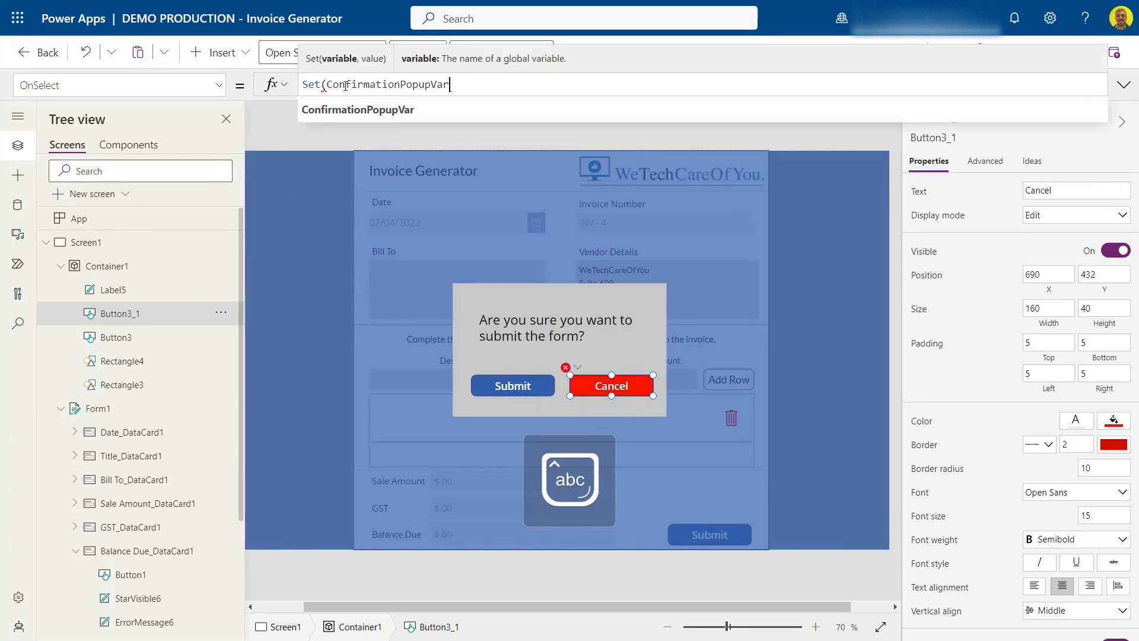
{"action": "type", "text": ", false)"}
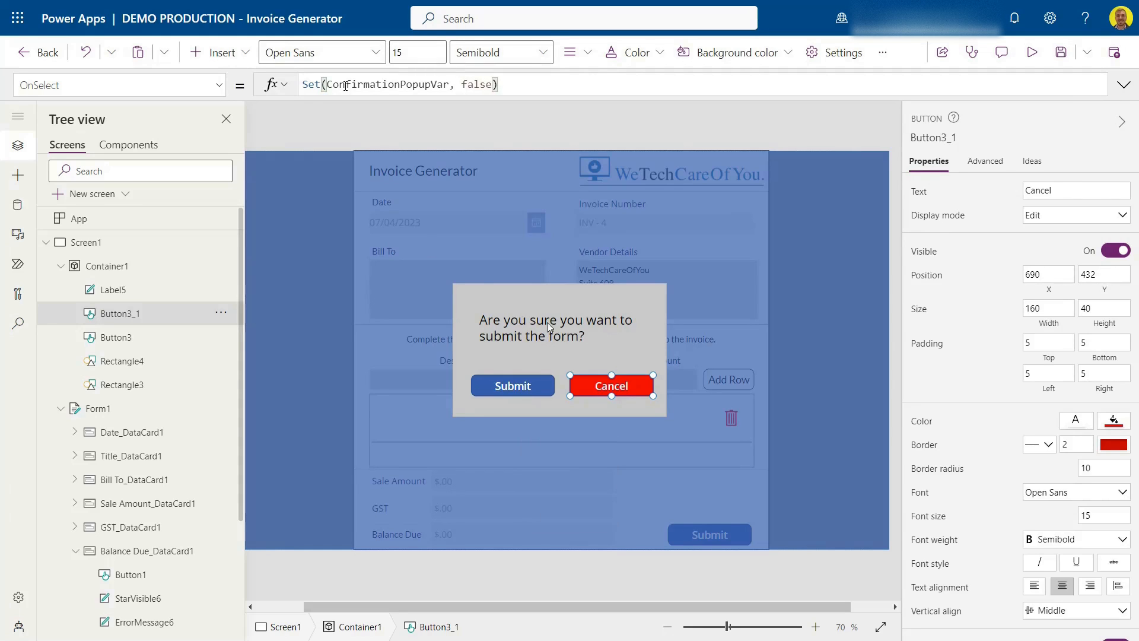
{"action": "left_click", "coordinate": [512, 386]}
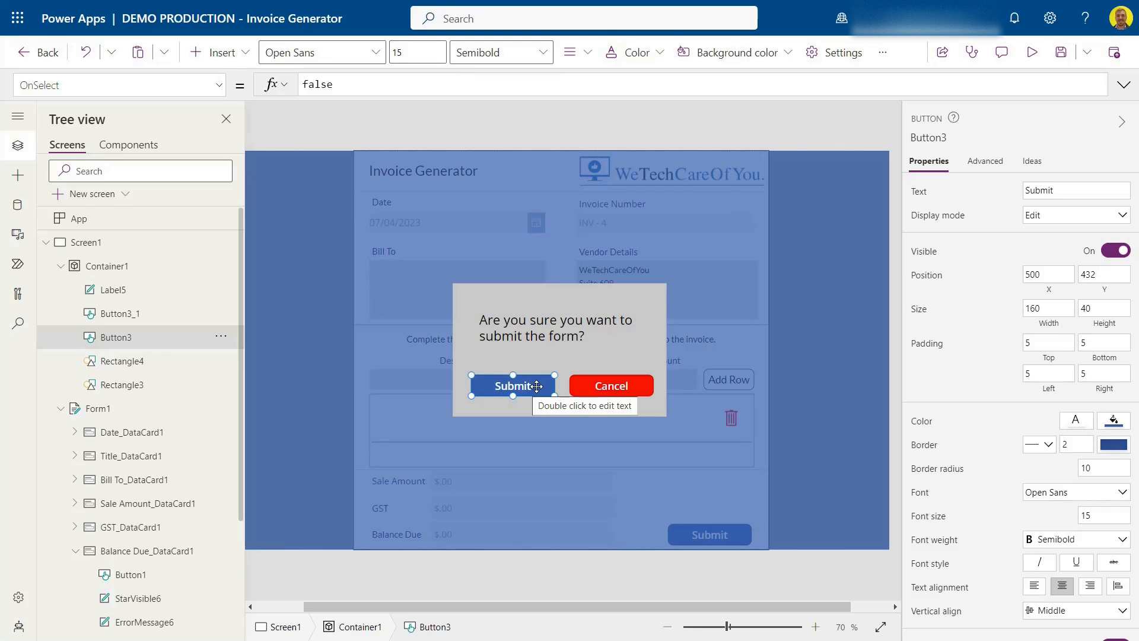
{"action": "mouse_move", "coordinate": [470, 360]}
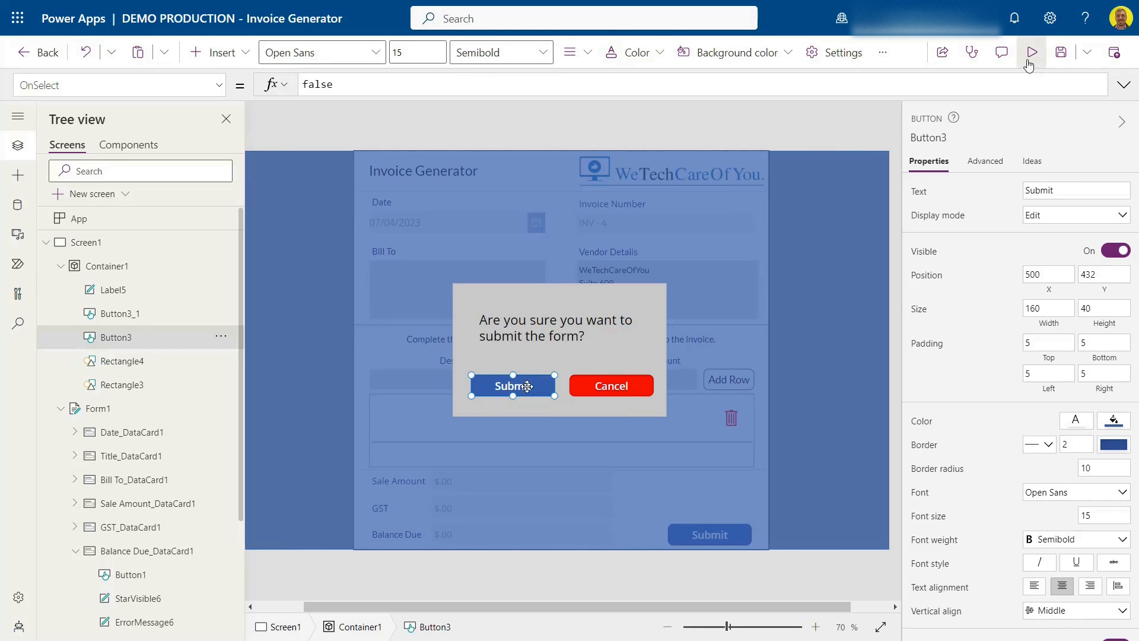
Preview the invoice app and press the form's Submit to show the confirmation pop-up
{"action": "left_click", "coordinate": [1031, 52]}
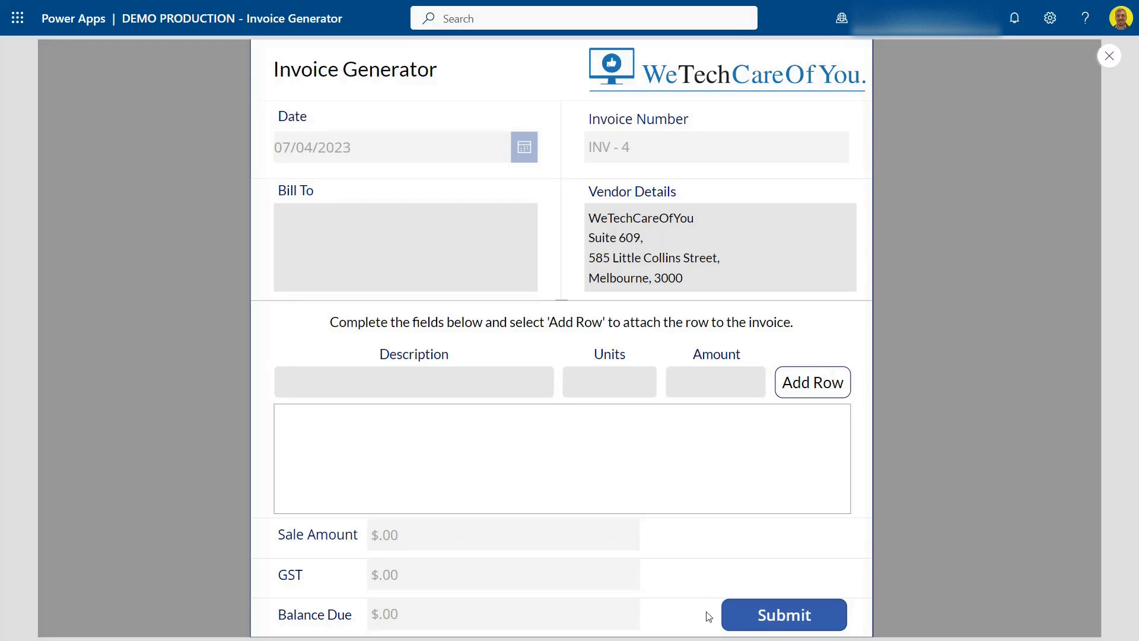
{"action": "left_click", "coordinate": [783, 614]}
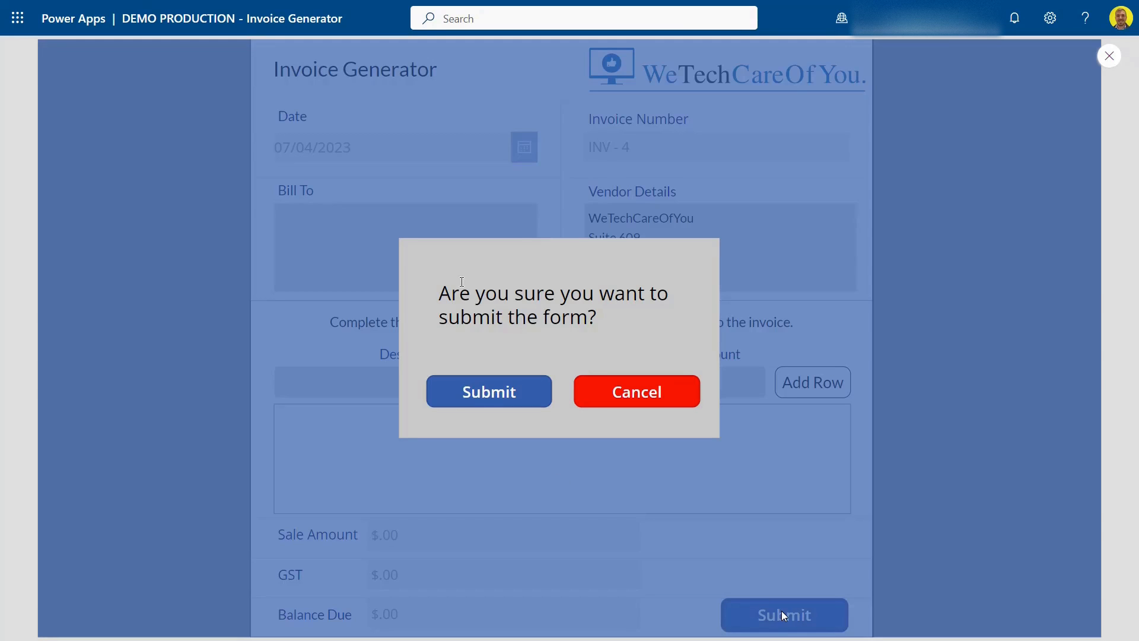
{"action": "mouse_move", "coordinate": [577, 359]}
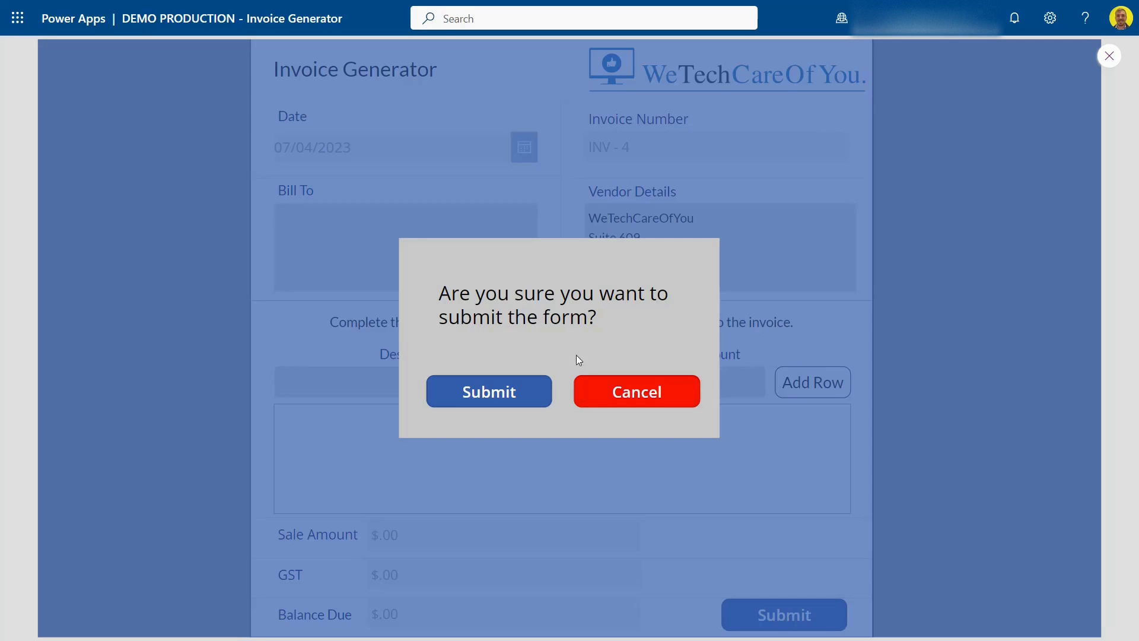
{"action": "mouse_move", "coordinate": [802, 305]}
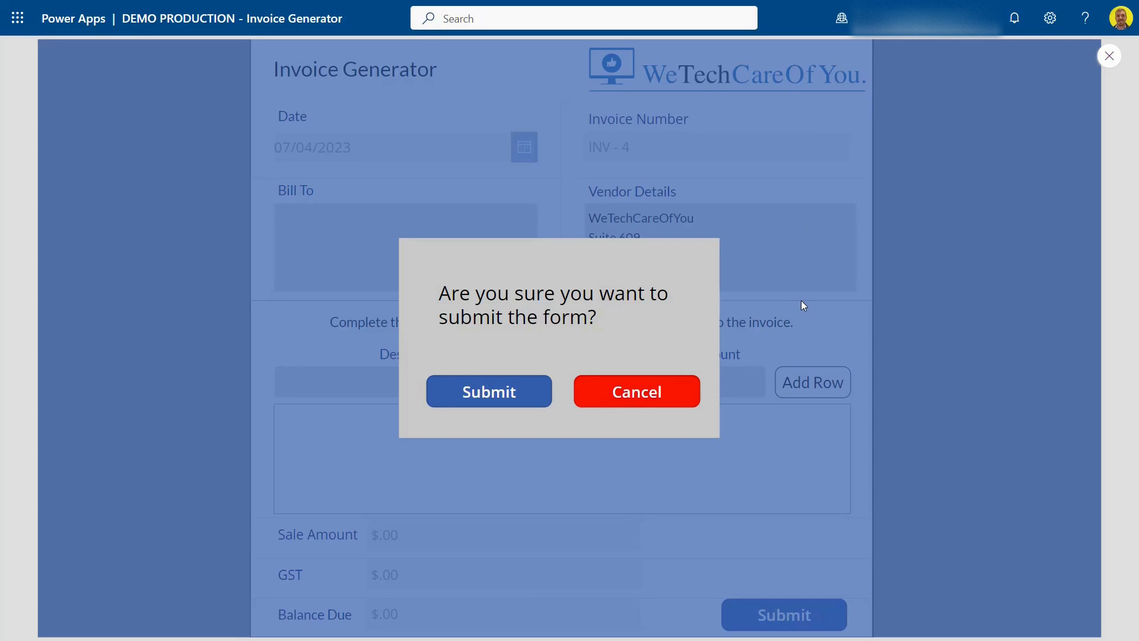